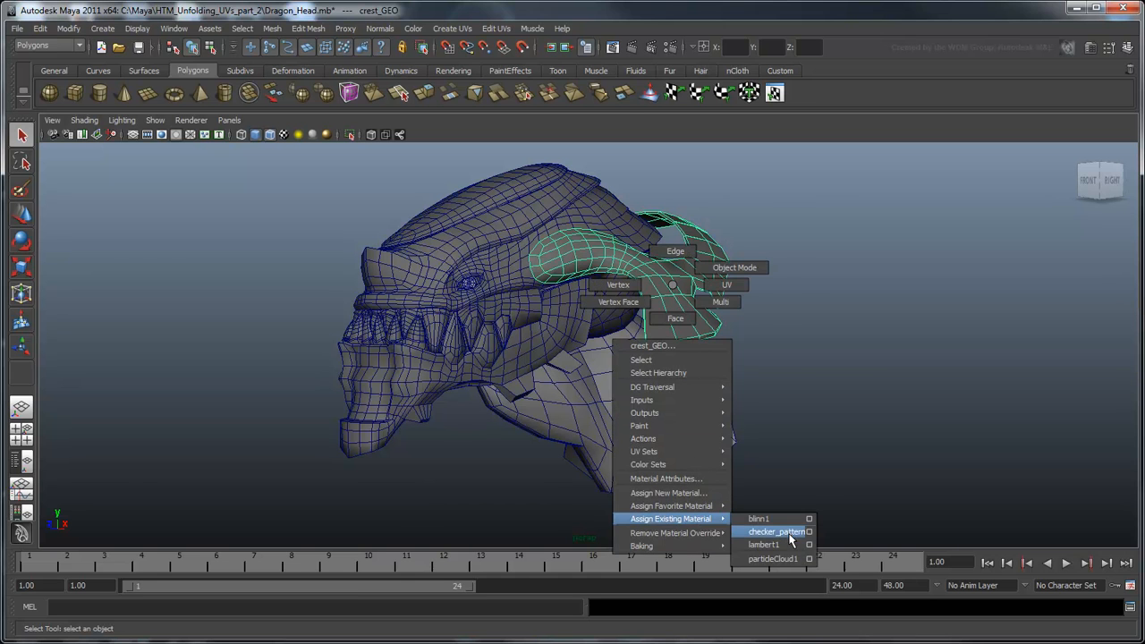
- Assign the existing checker_pattern material to the dragon's crest piece
click(762, 544)
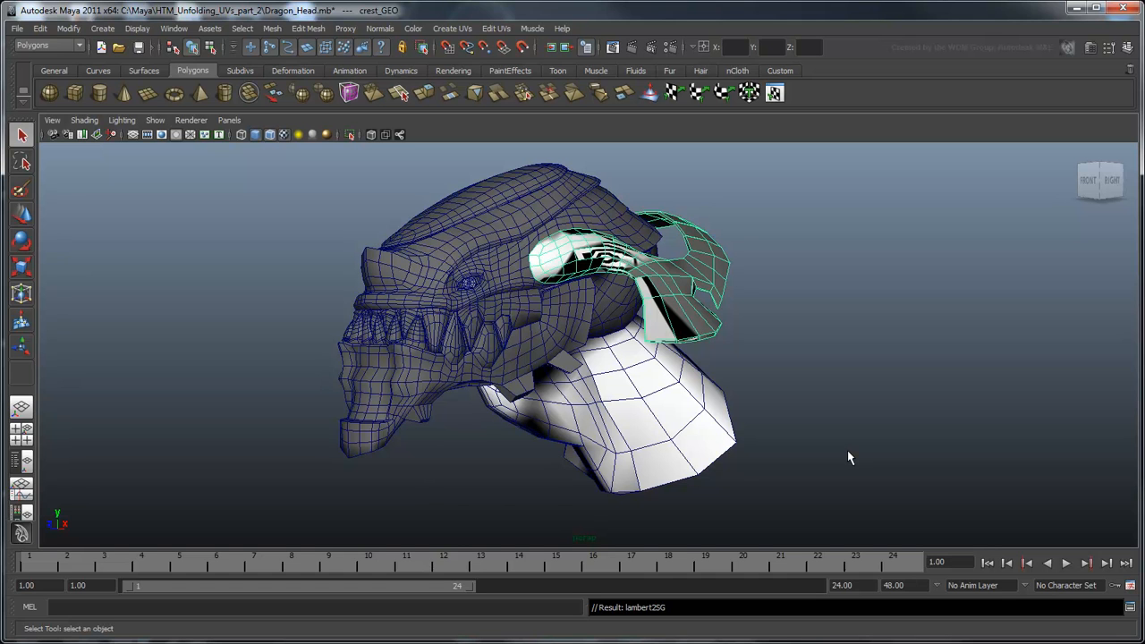
mouse_move(551, 142)
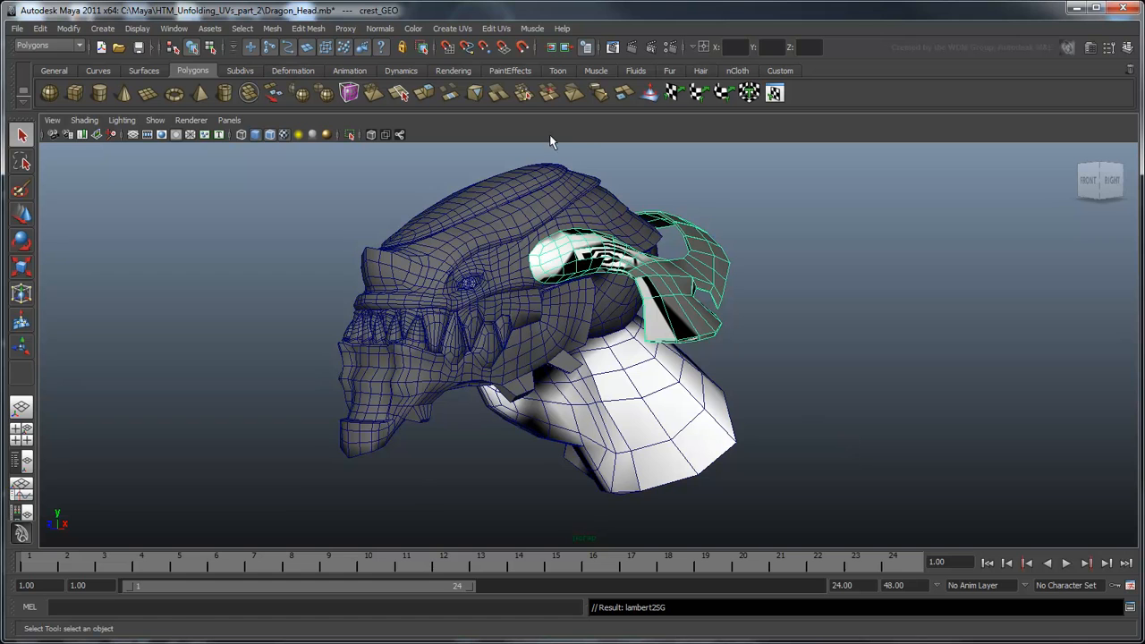
- Project planar UVs onto the crest from the Y axis and inspect the checkered result
click(451, 29)
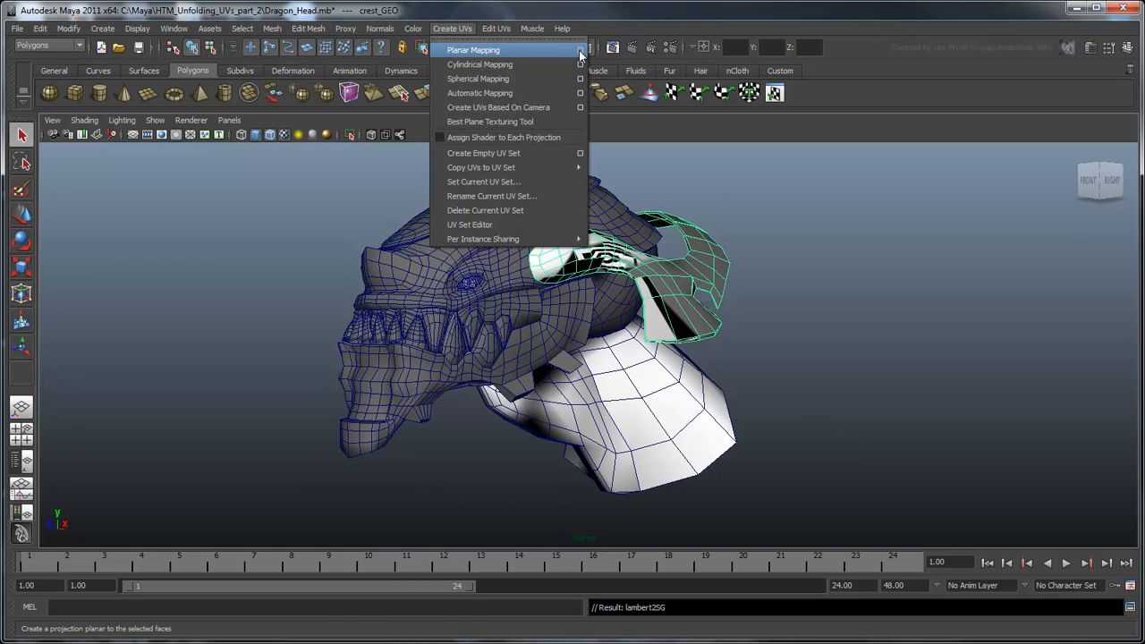
click(579, 50)
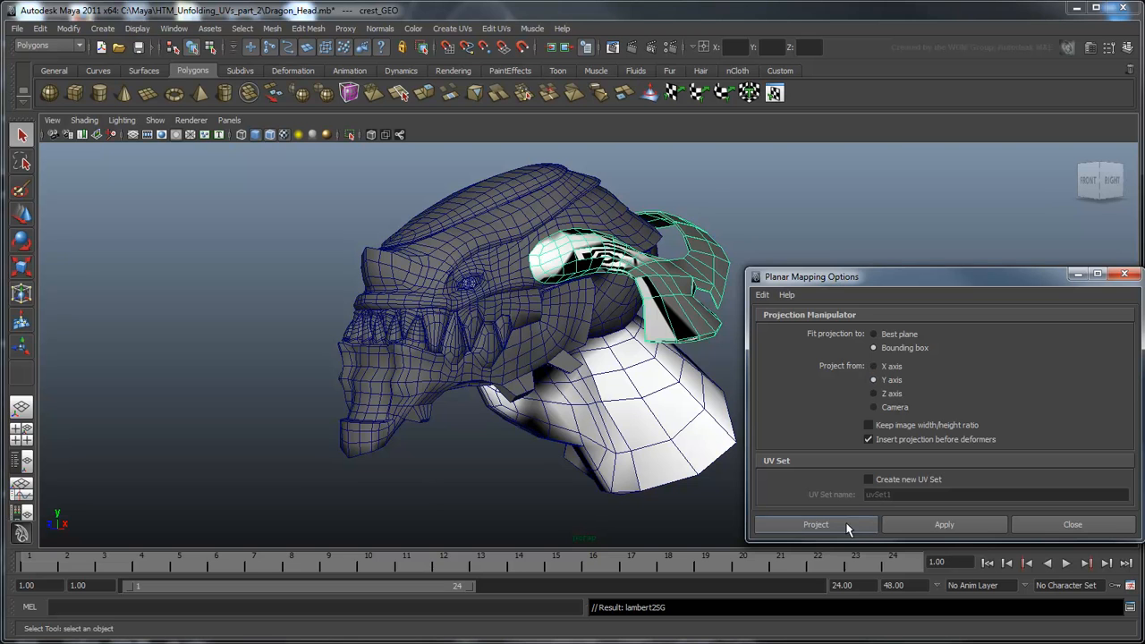
click(816, 524)
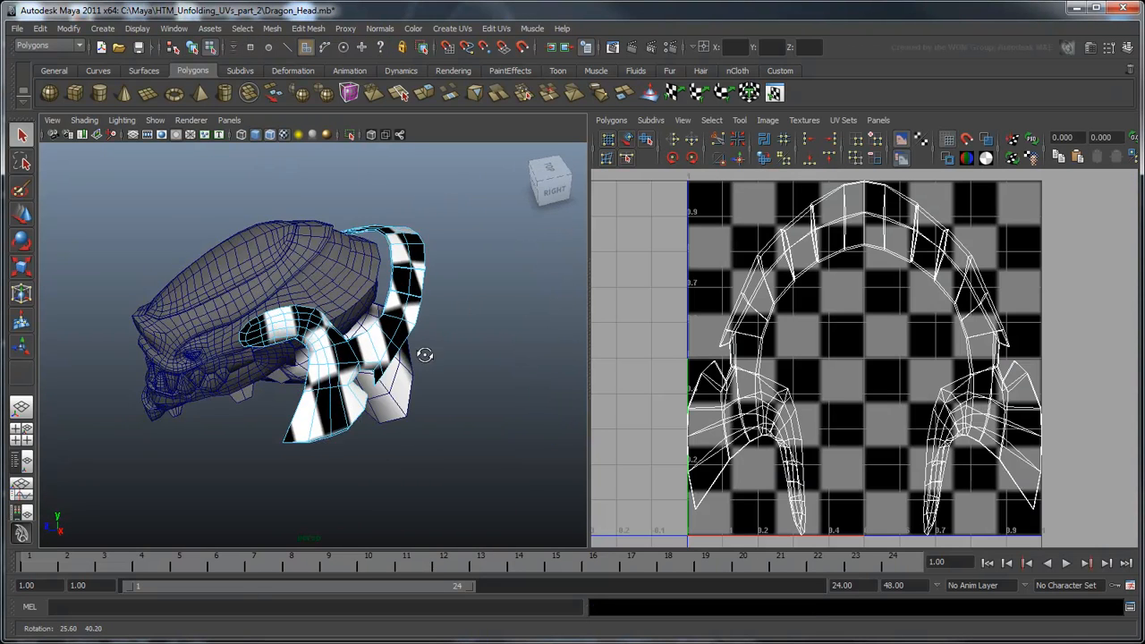
drag(426, 354, 374, 400)
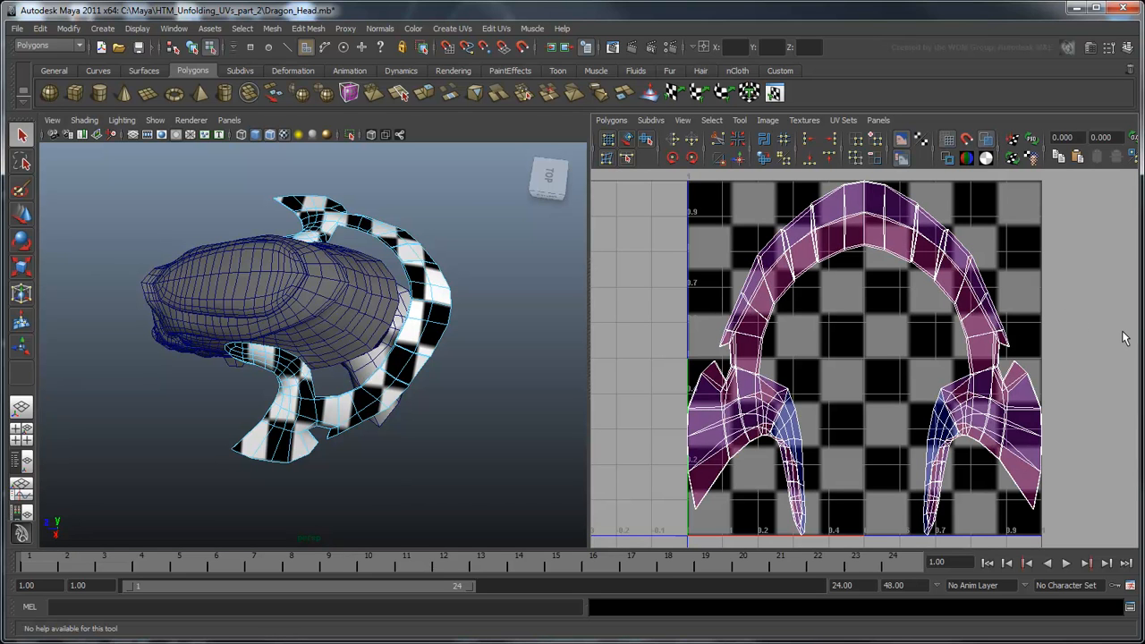
mouse_move(1123, 339)
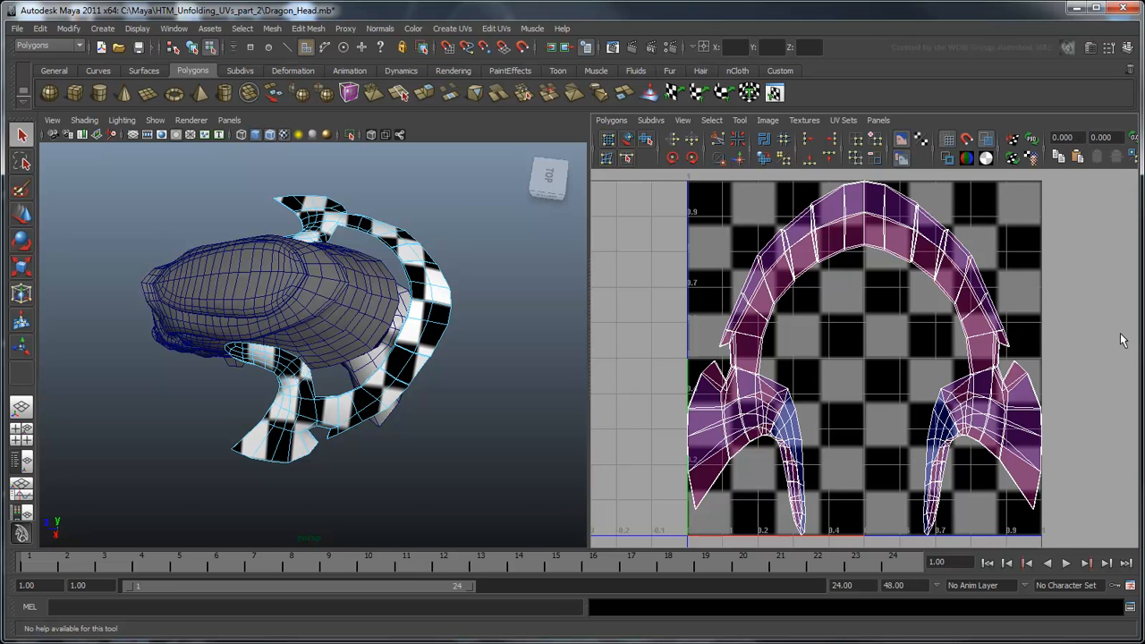
mouse_move(512, 351)
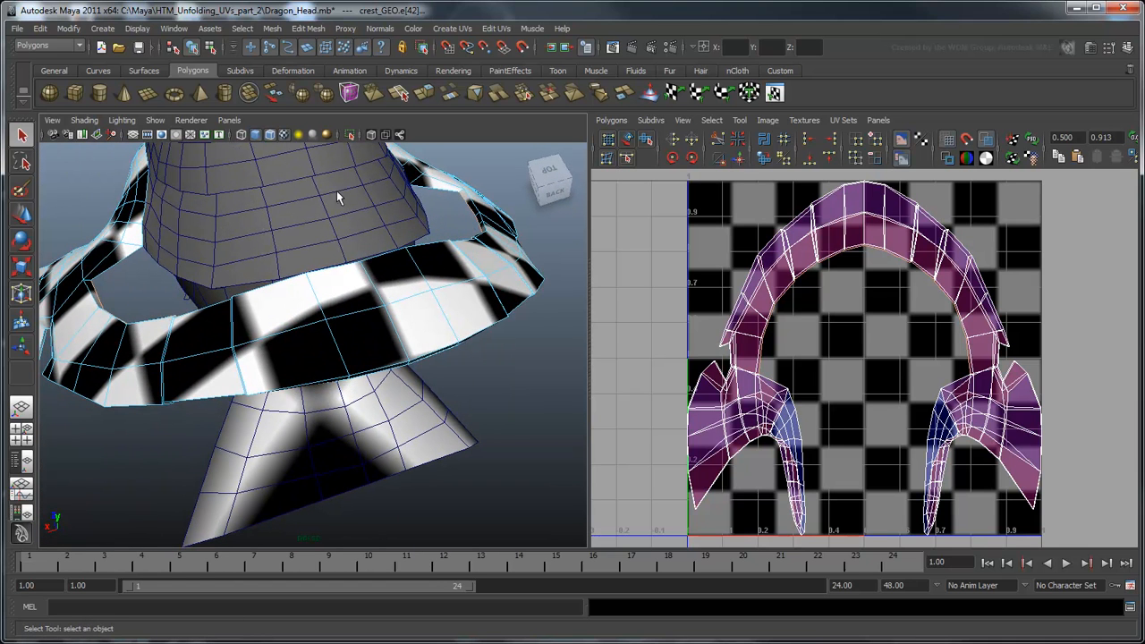
mouse_move(115, 272)
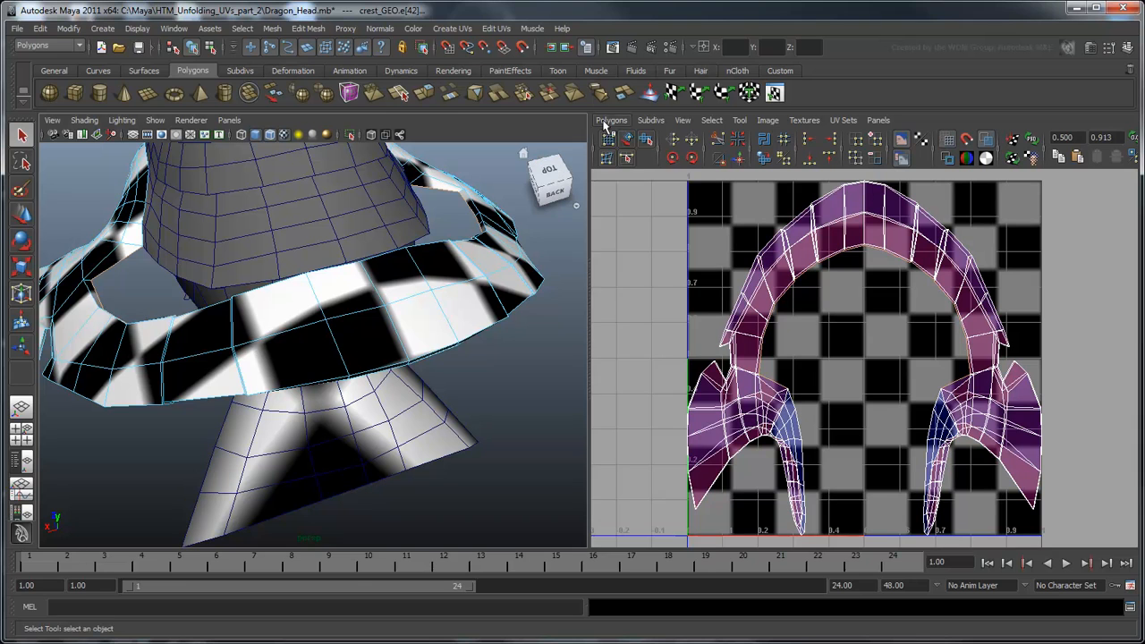
- Cut the crest UVs along the selected seam edges, then split the remaining connected UVs
click(612, 120)
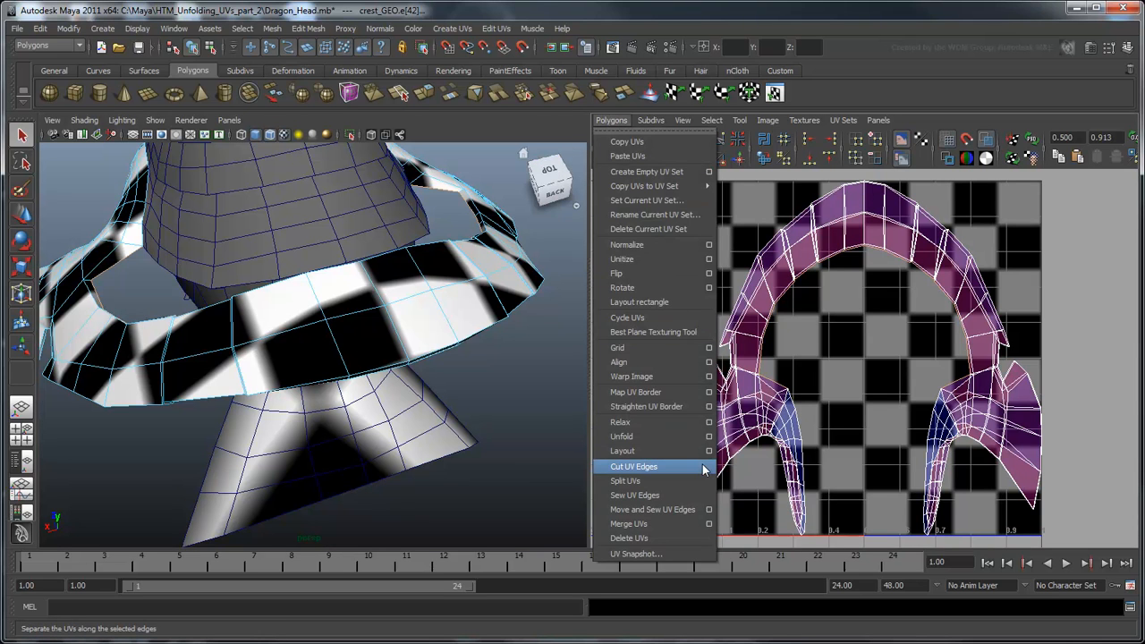
mouse_move(694, 472)
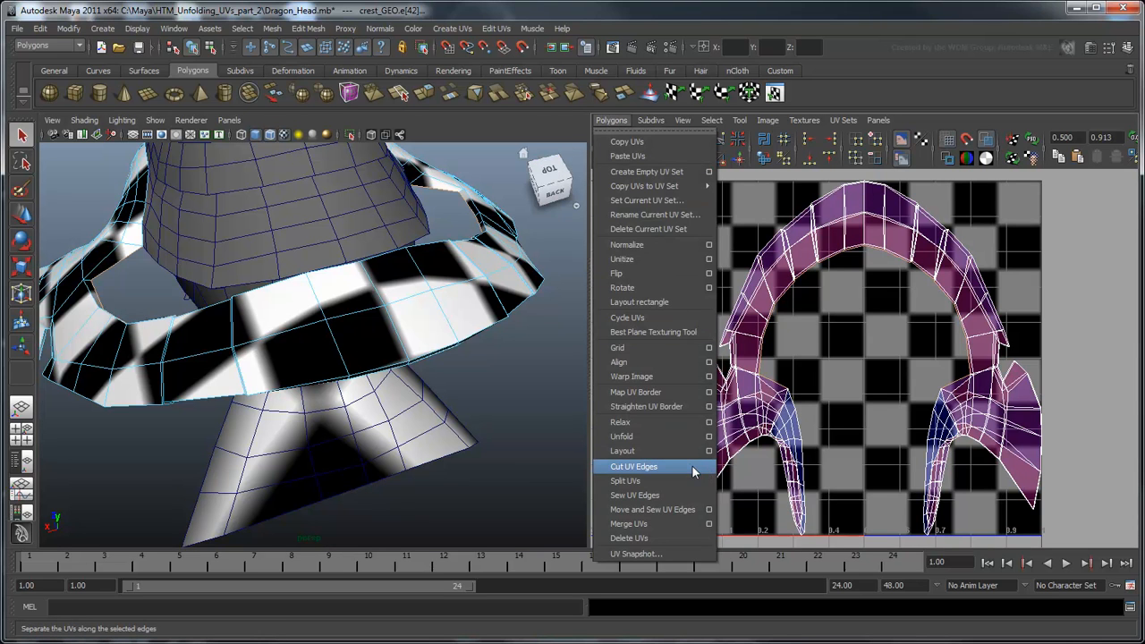
click(633, 465)
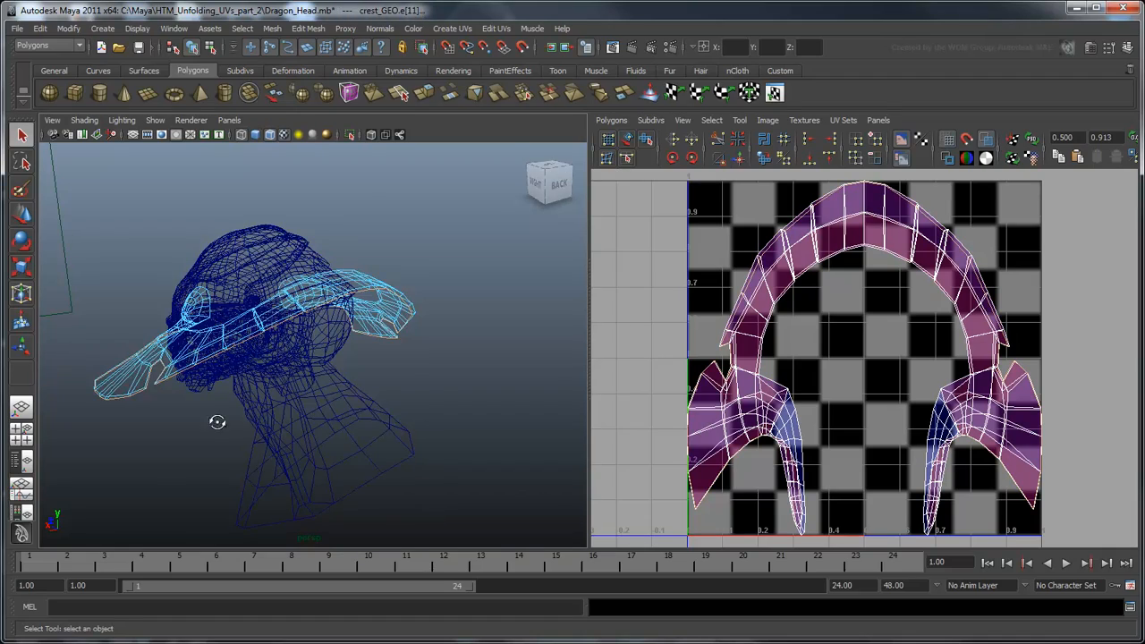
drag(215, 422, 368, 390)
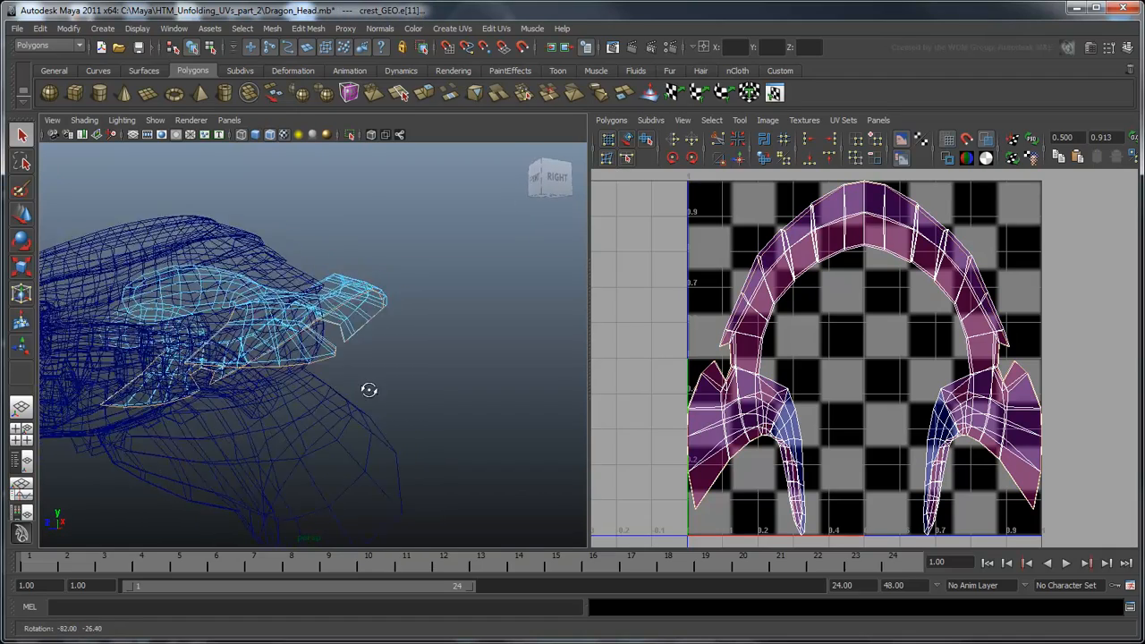
drag(368, 390, 354, 400)
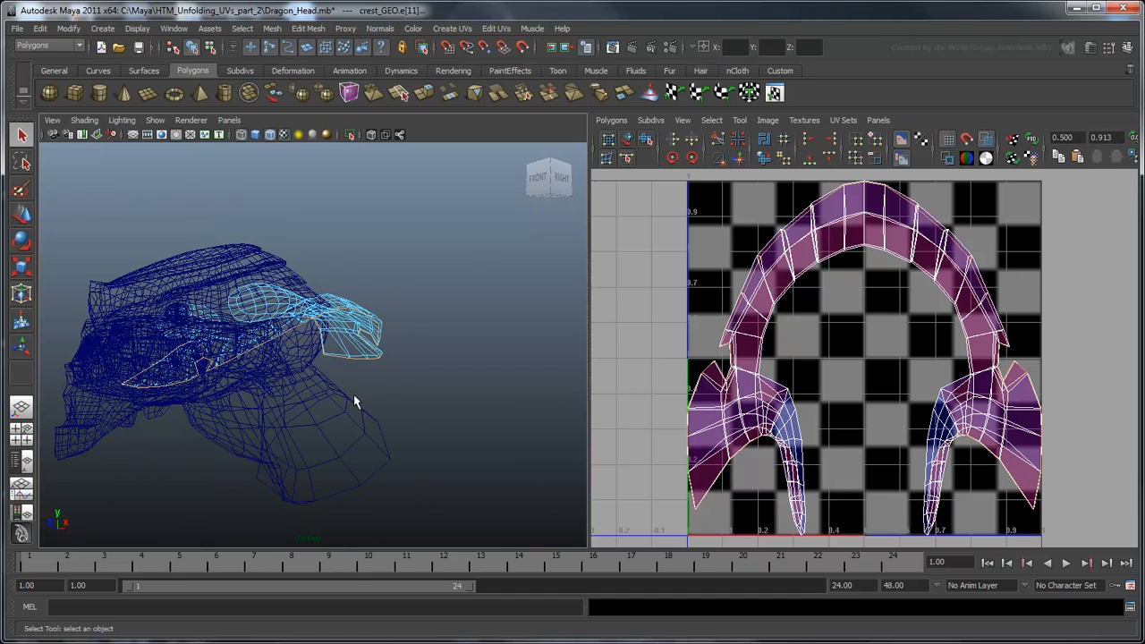
click(612, 120)
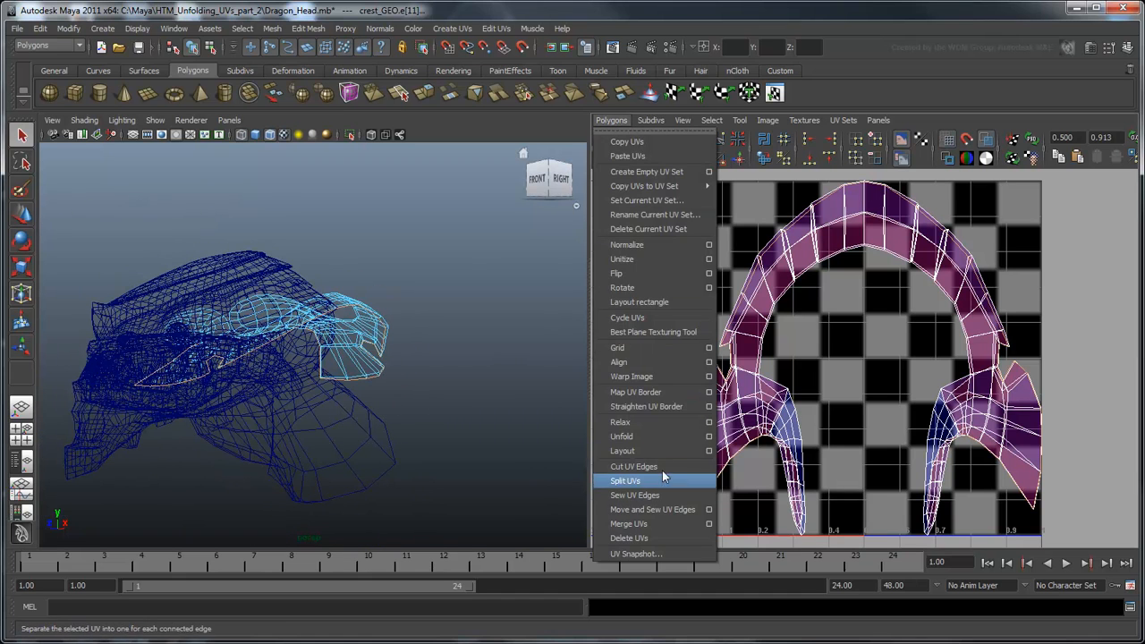
click(625, 480)
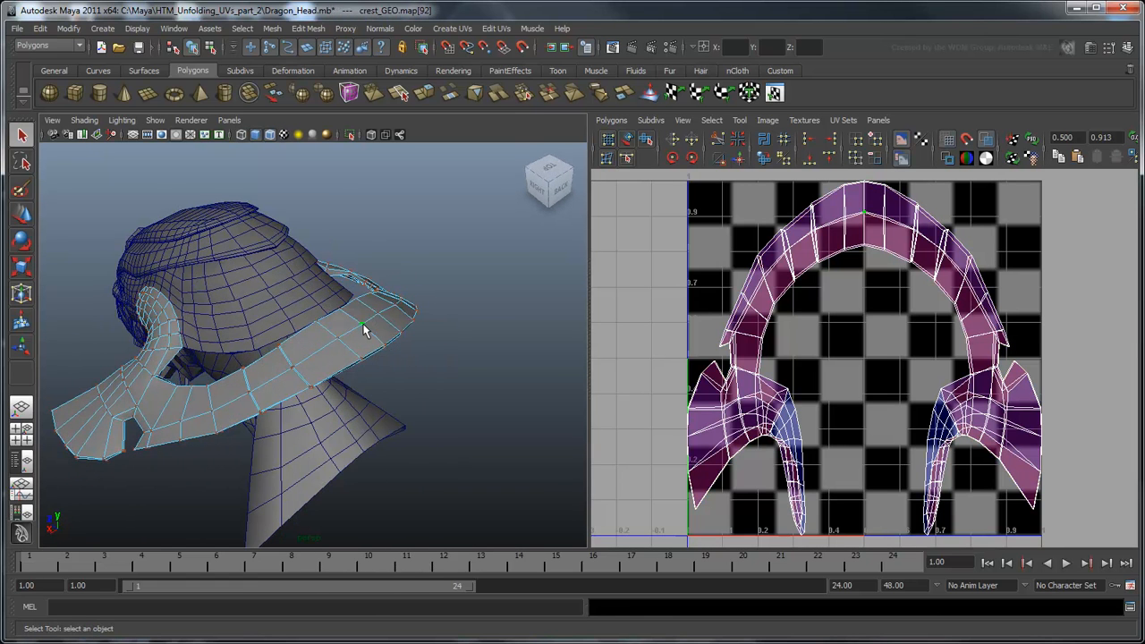
click(612, 120)
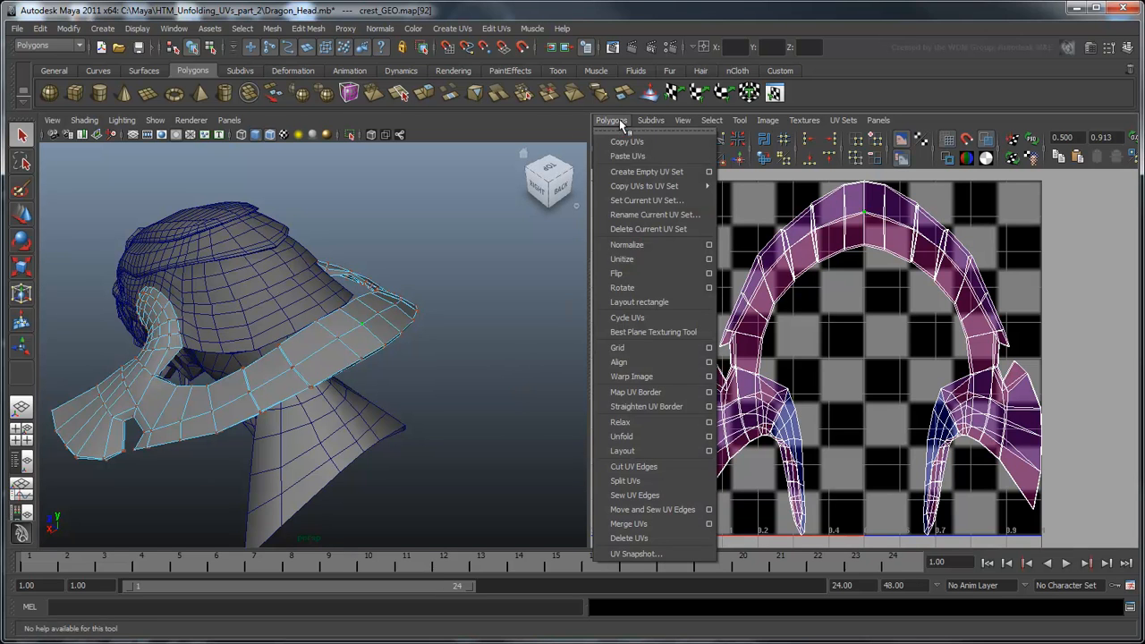
mouse_move(620, 436)
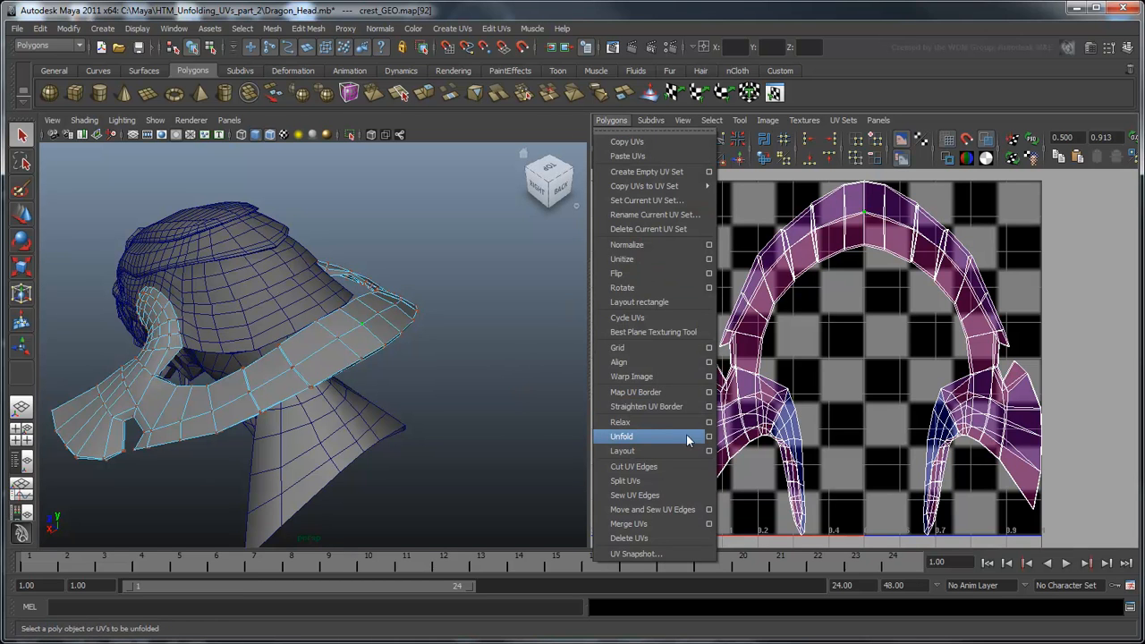
click(708, 436)
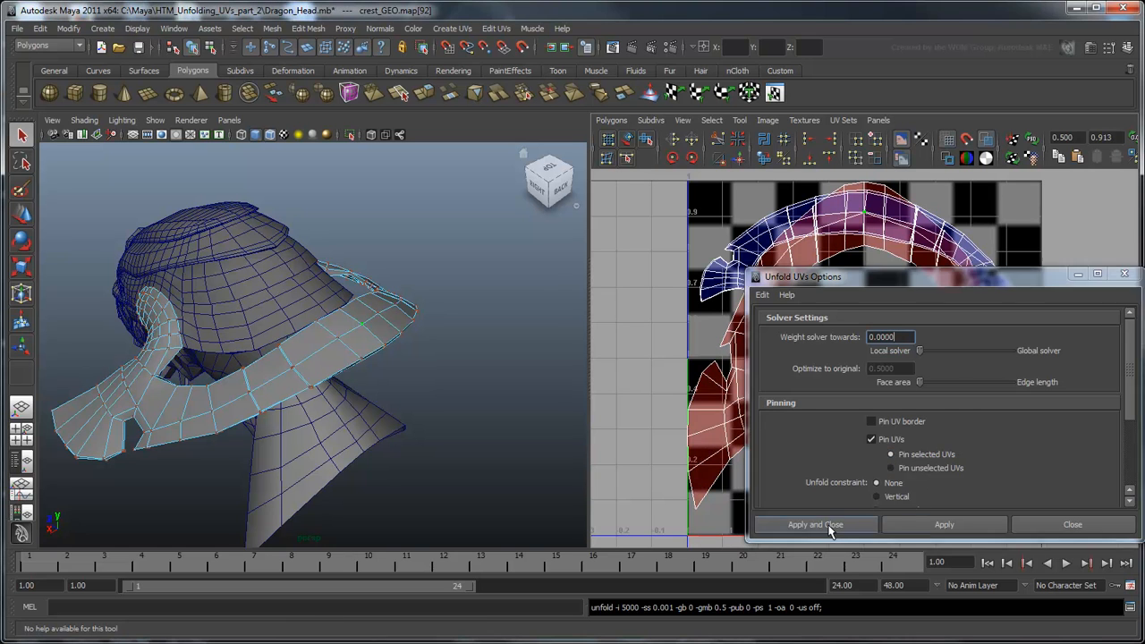
click(816, 524)
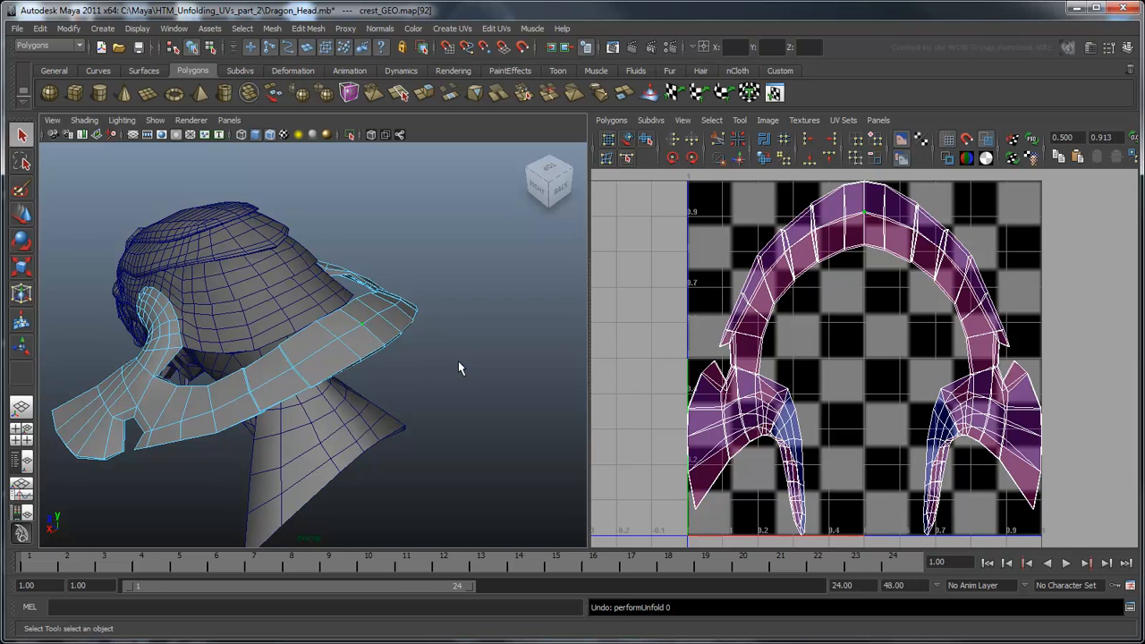
mouse_move(456, 350)
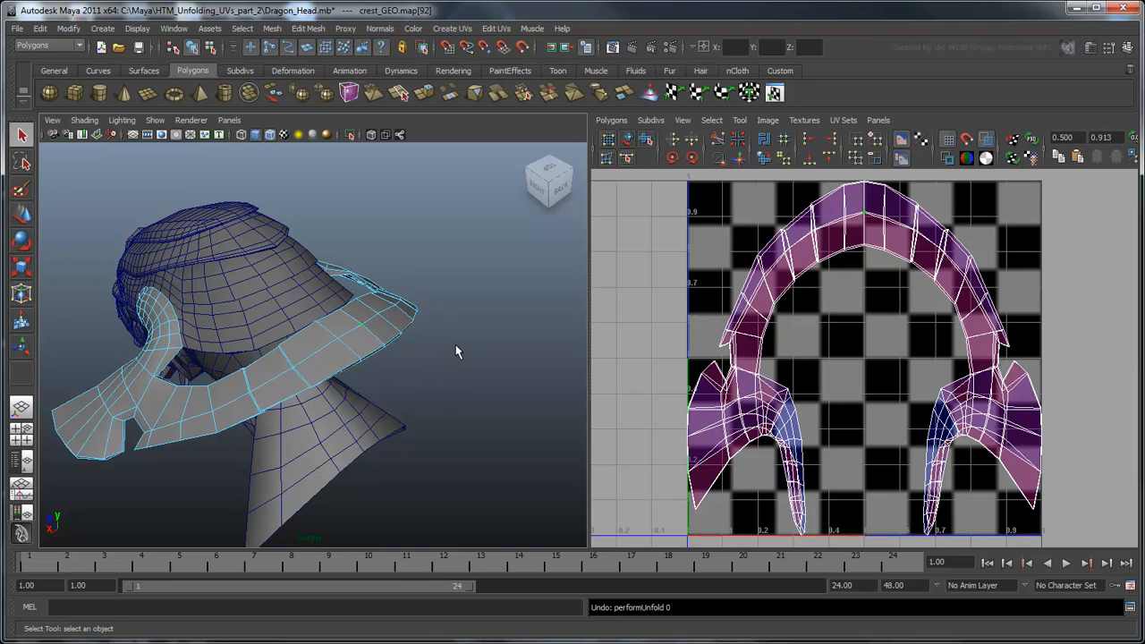
- Enable texture border edges and thicken their edge width via Custom Polygon Display
click(136, 28)
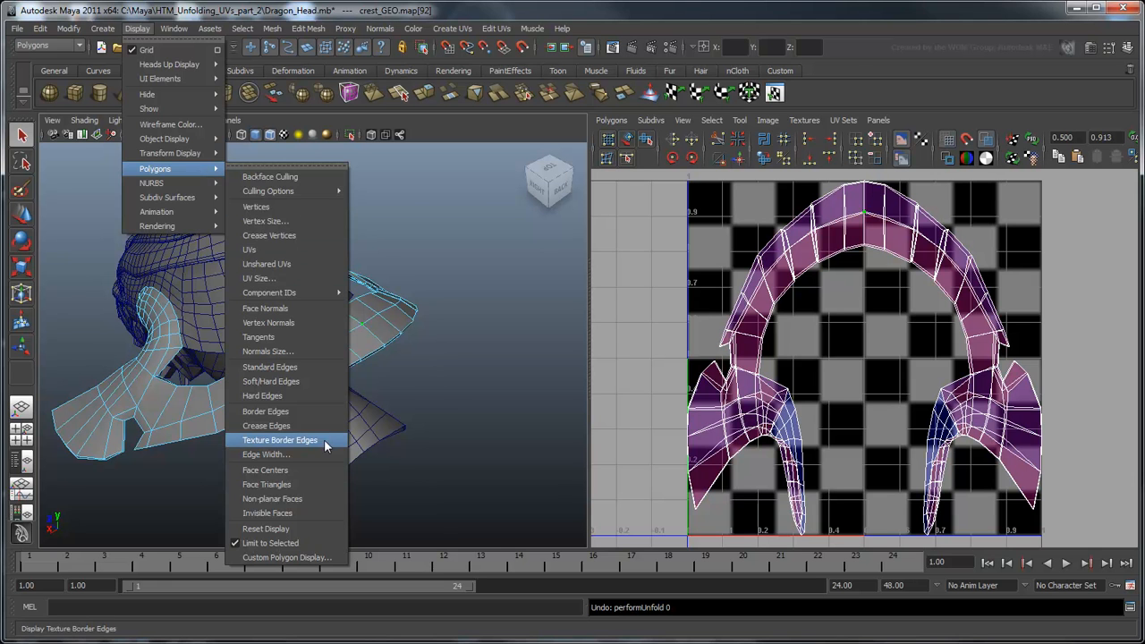
click(279, 440)
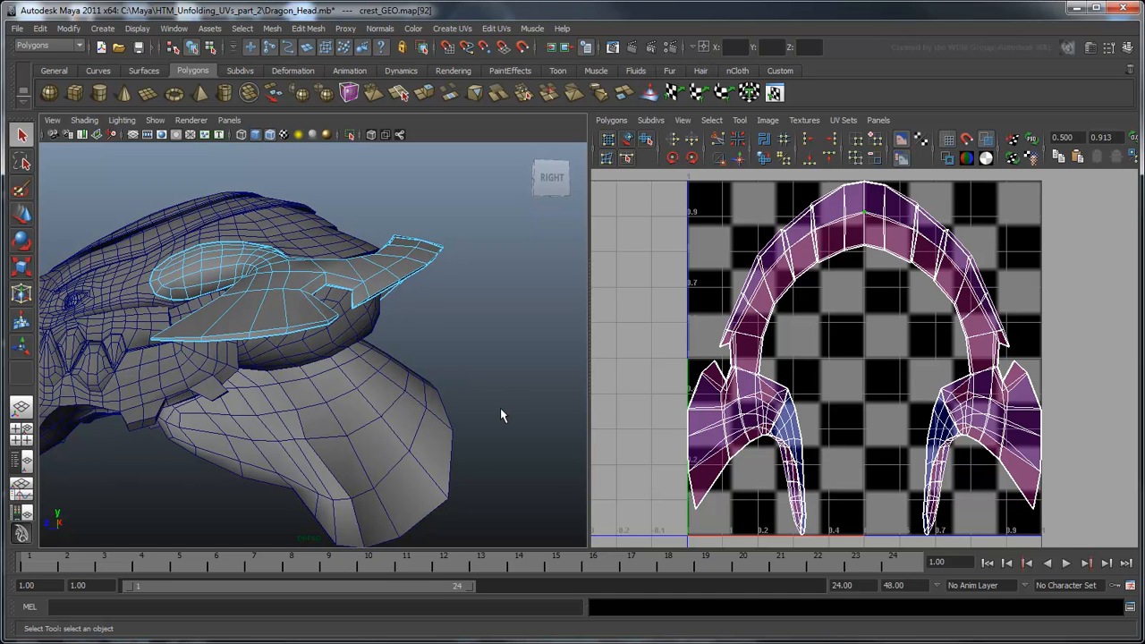
mouse_move(511, 420)
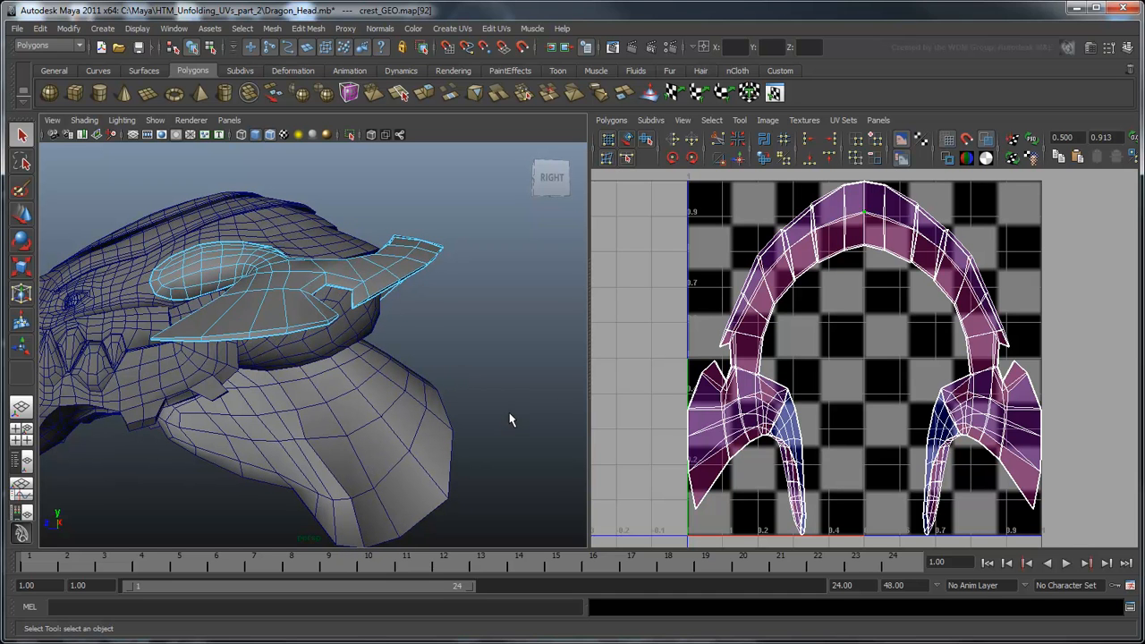
click(136, 28)
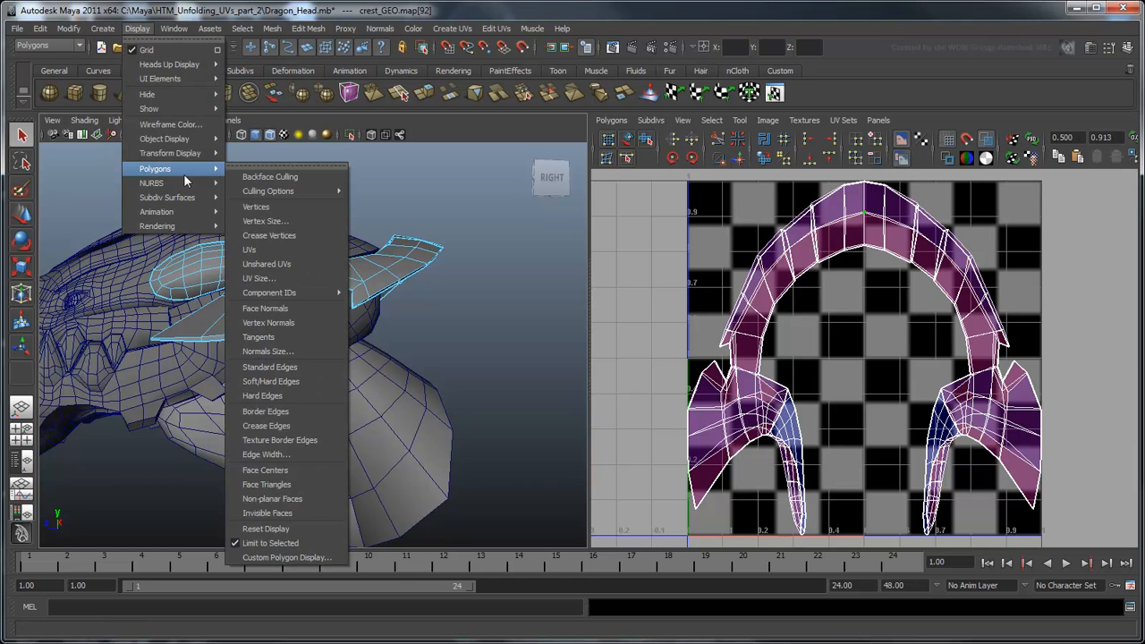
click(286, 558)
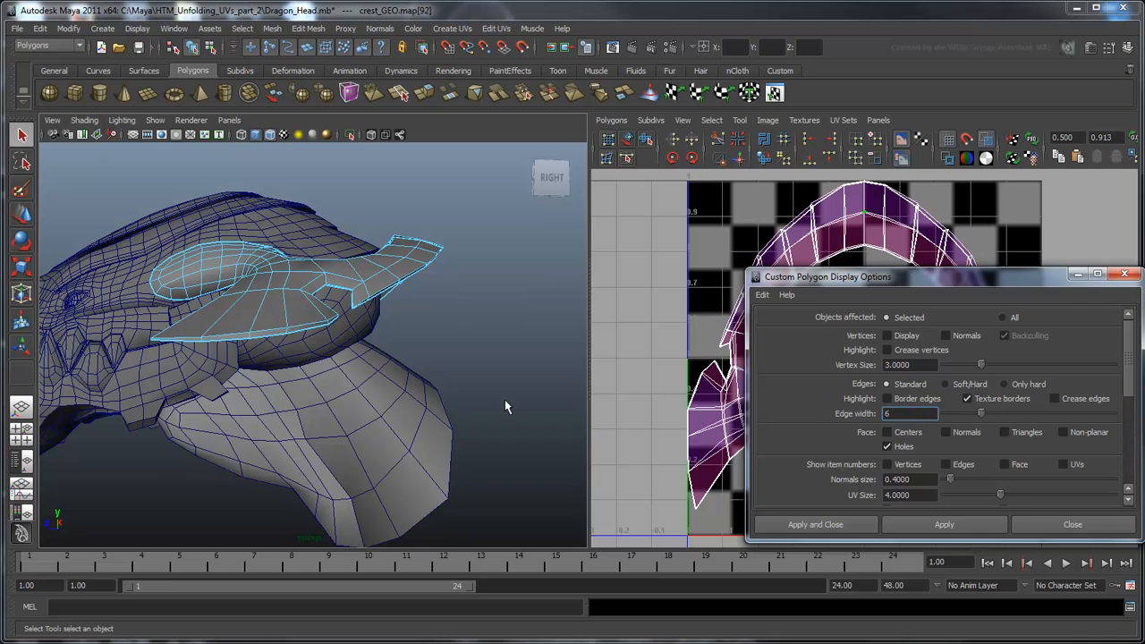
click(1073, 524)
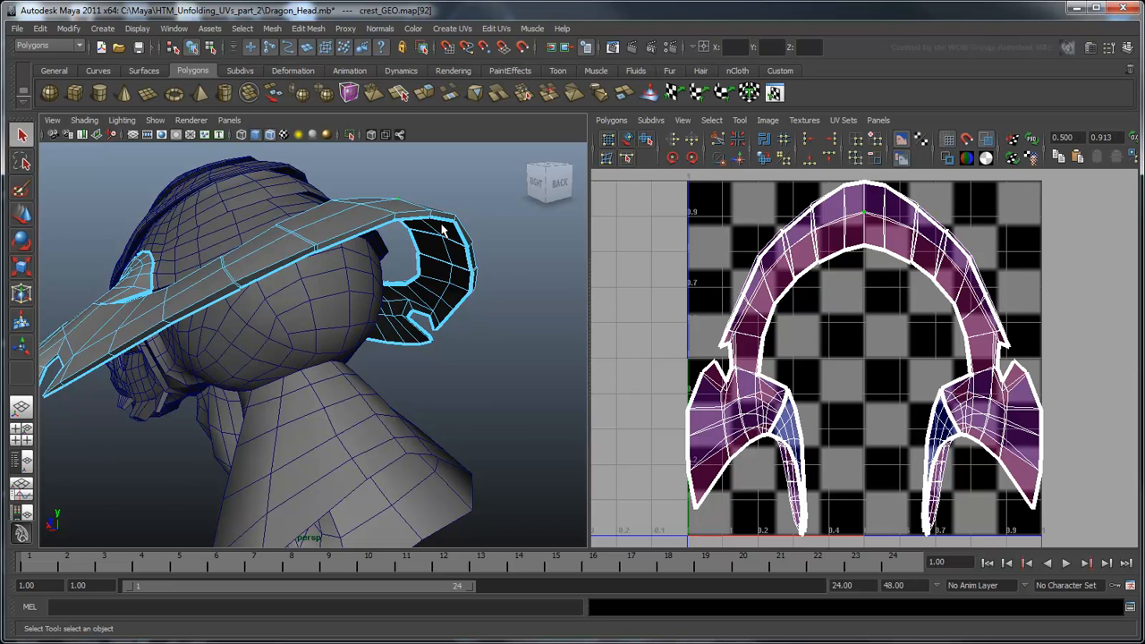
- Select the collar piece and view its arch-shaped UV shell over the checker grid
click(438, 222)
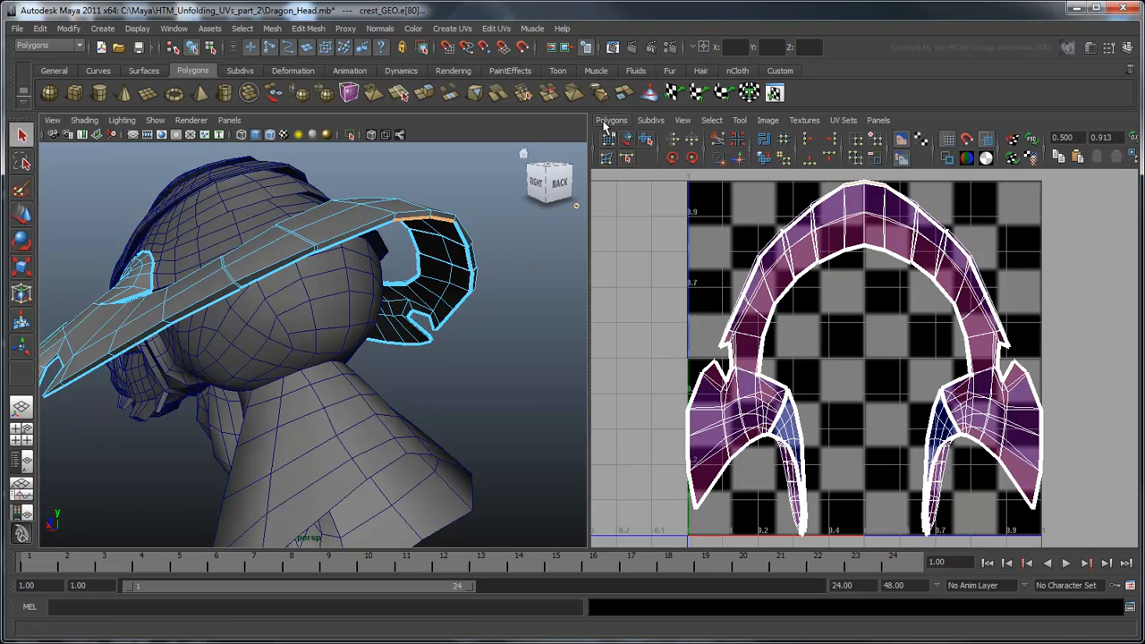
click(611, 120)
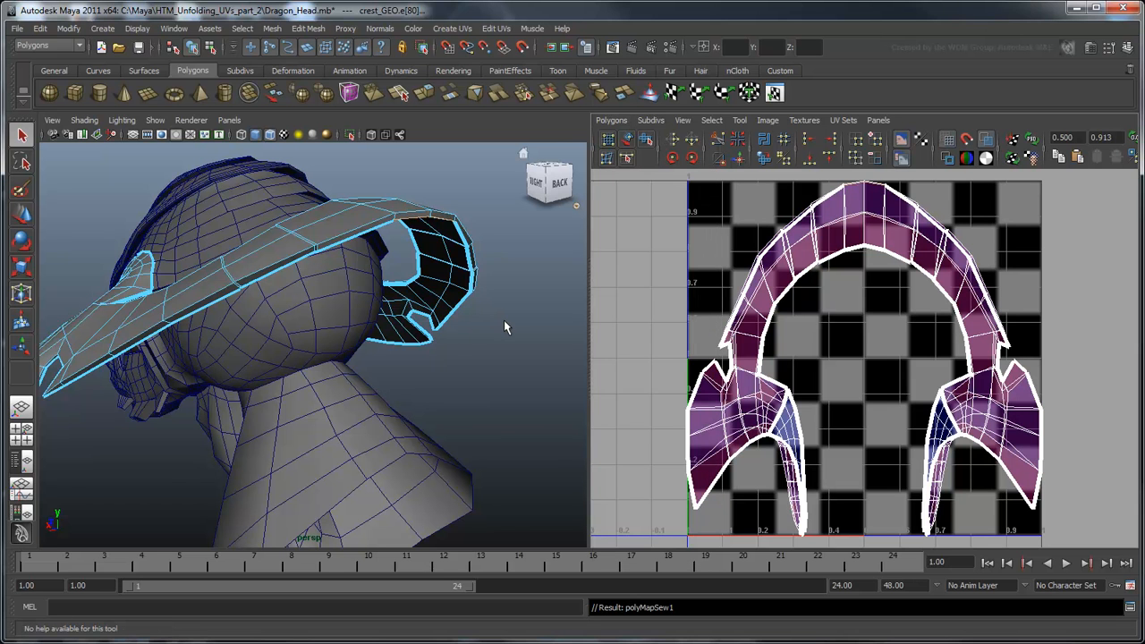
drag(504, 325, 436, 334)
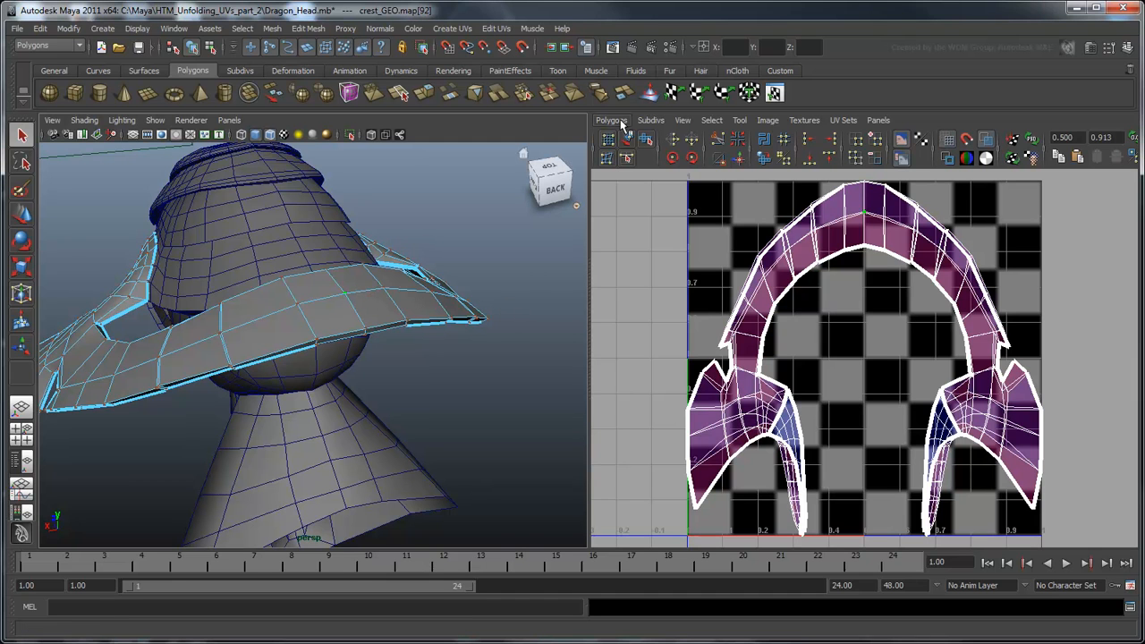
- Unfold the shell's UVs flat, then select the bunched UVs at its curled ends
click(611, 120)
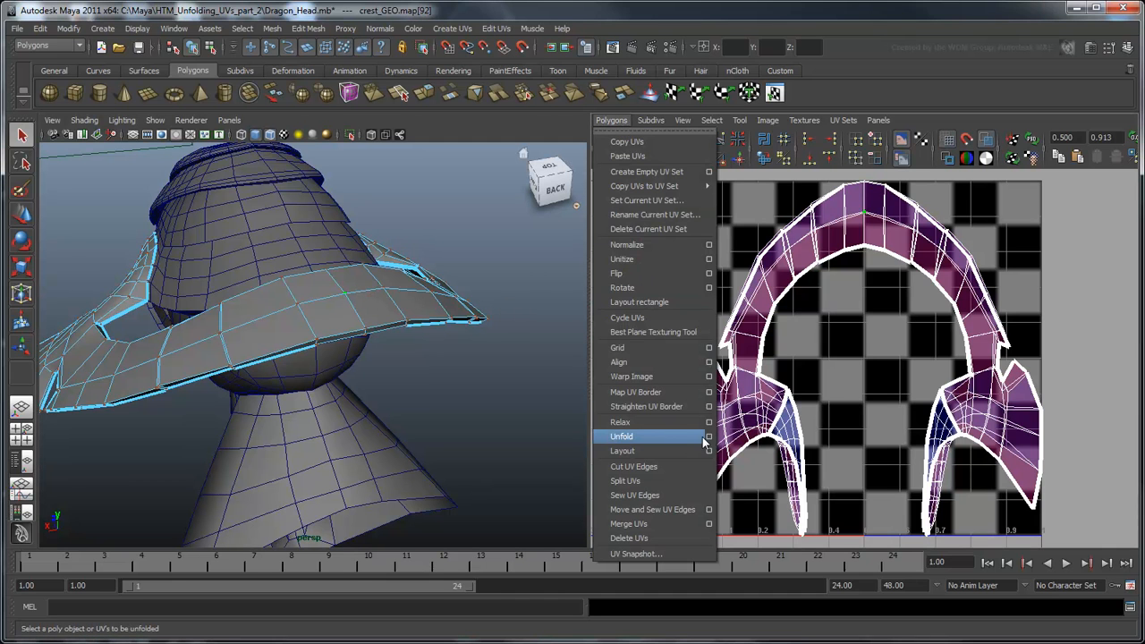
click(708, 436)
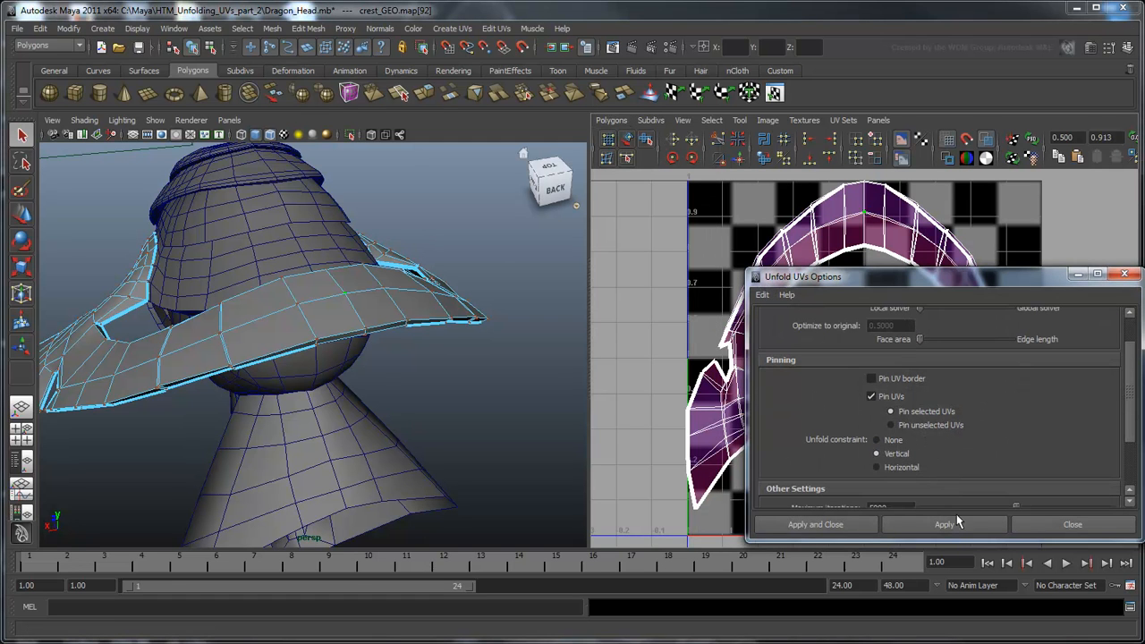
click(944, 522)
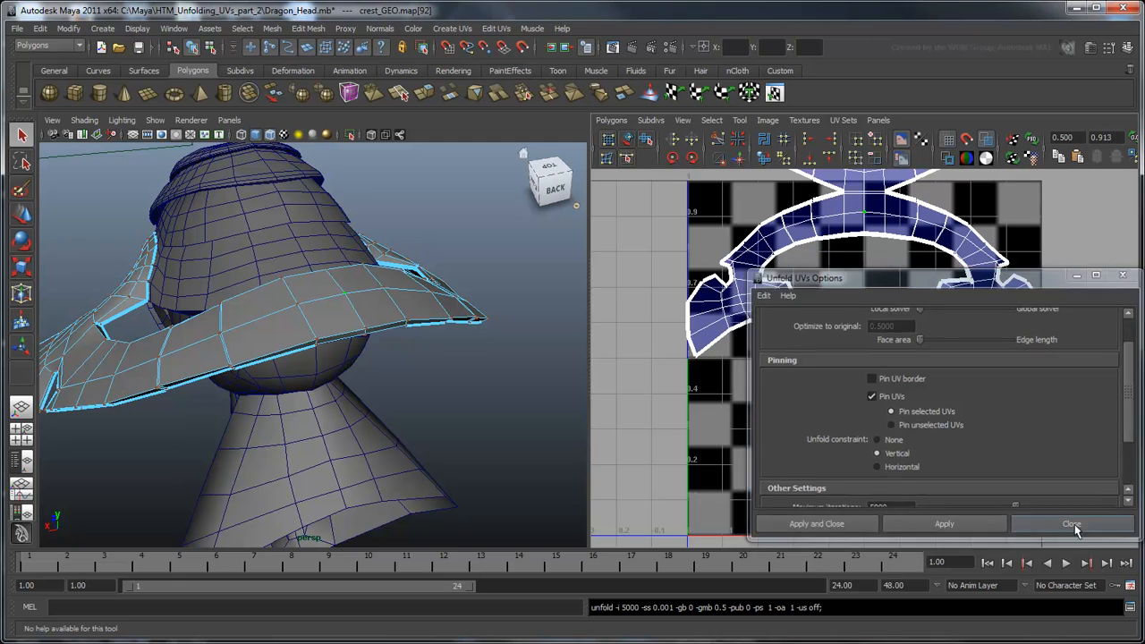
click(1071, 523)
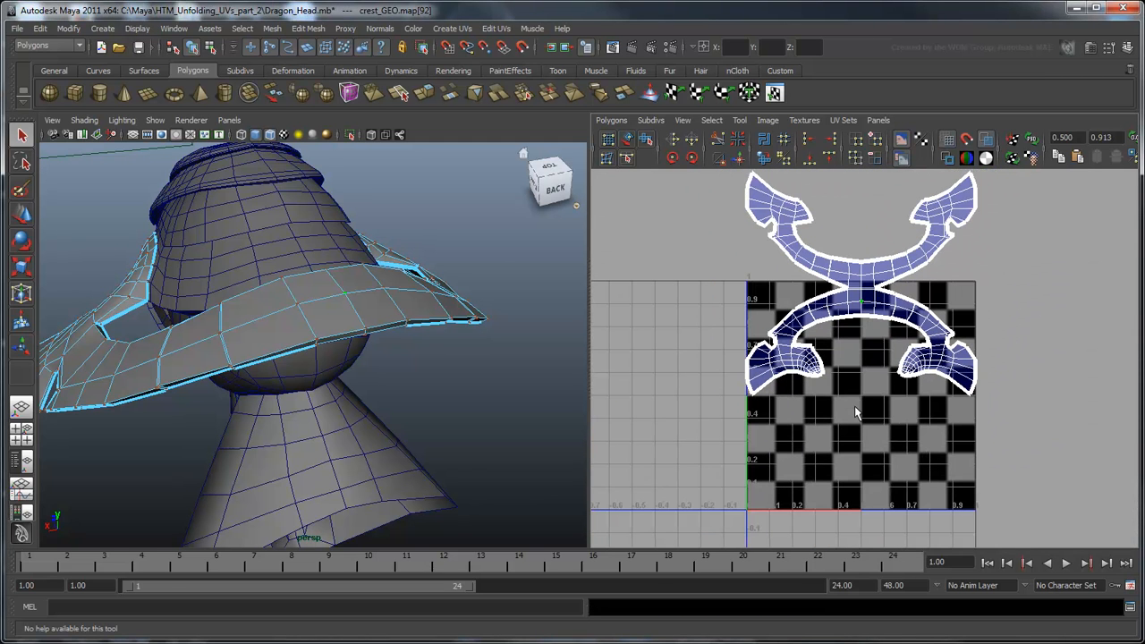
mouse_move(563, 408)
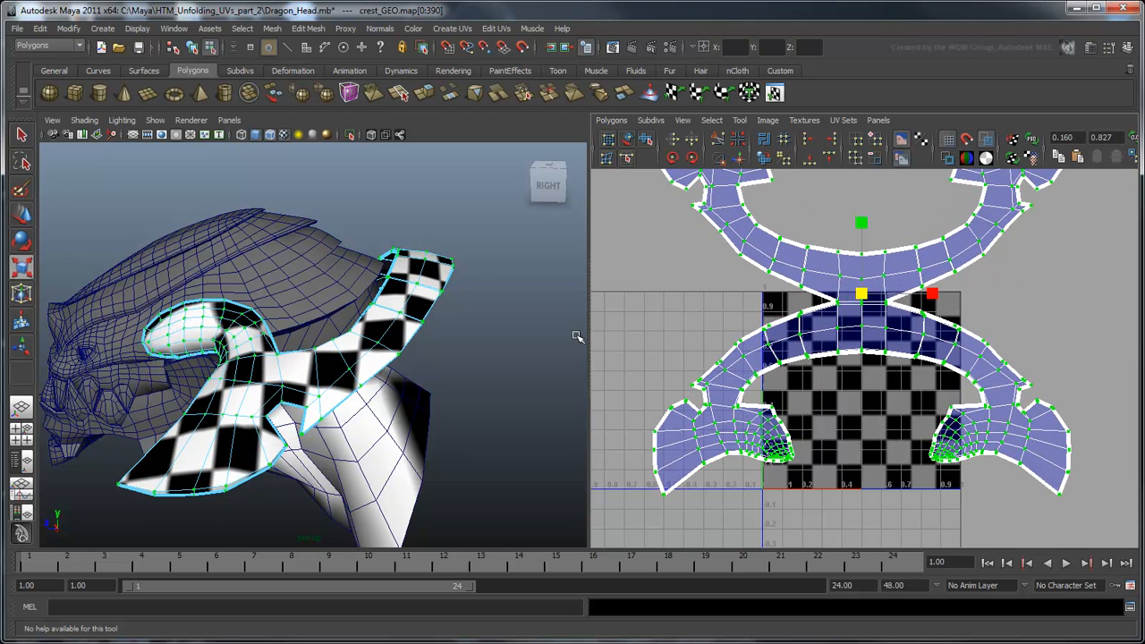
drag(576, 336, 458, 379)
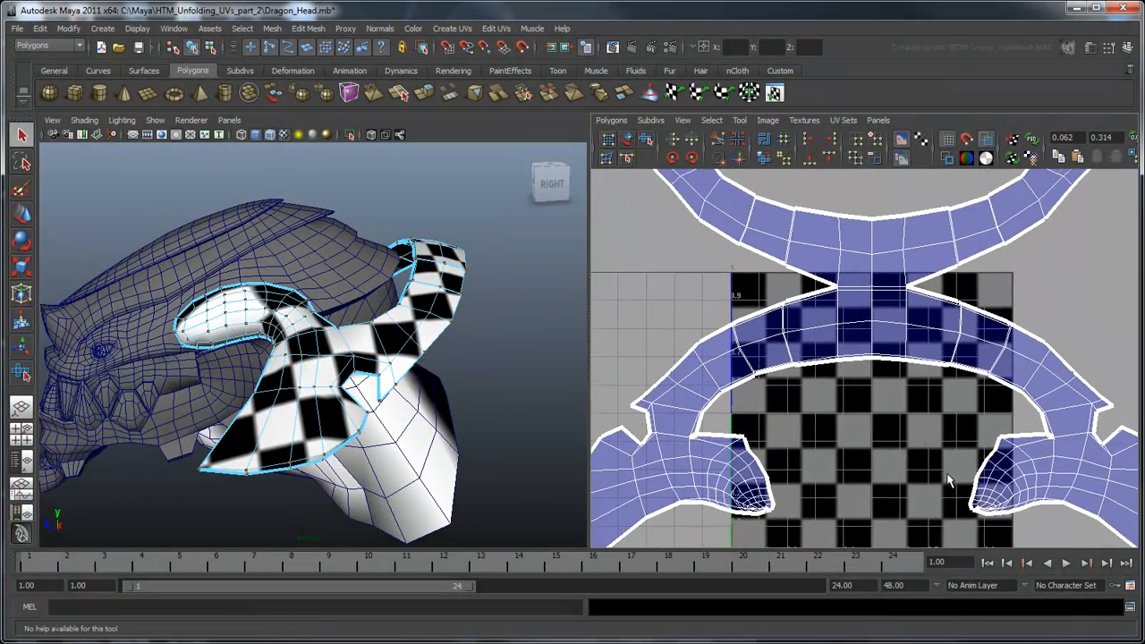
- Relax the crumpled UVs at the shell's ends with the Smooth UV Tool's unfold handle
click(738, 120)
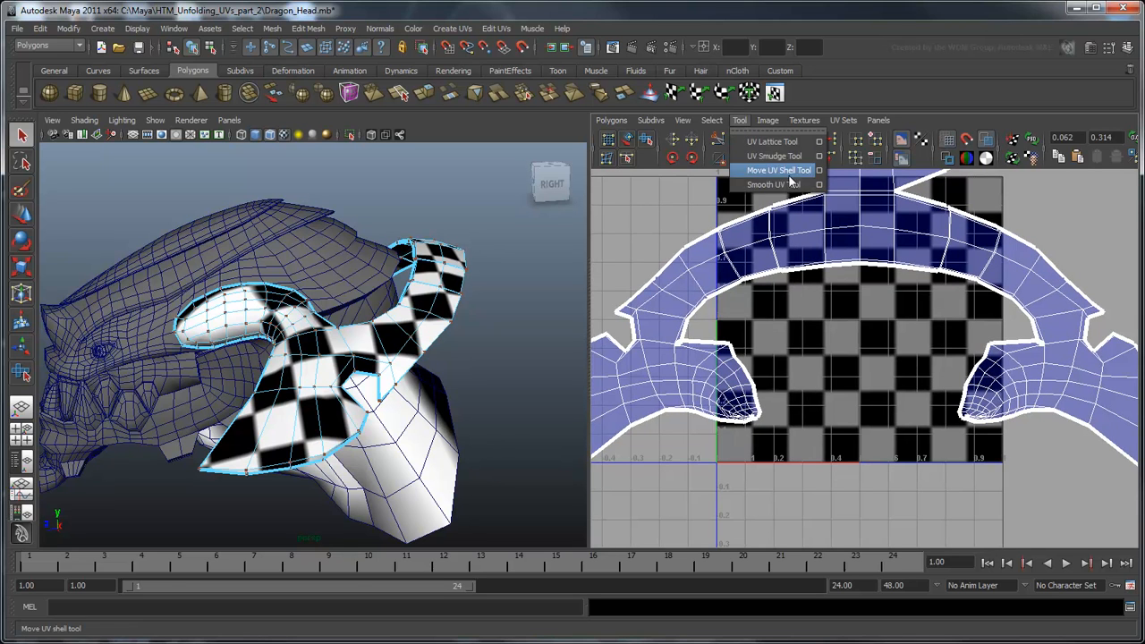
click(770, 185)
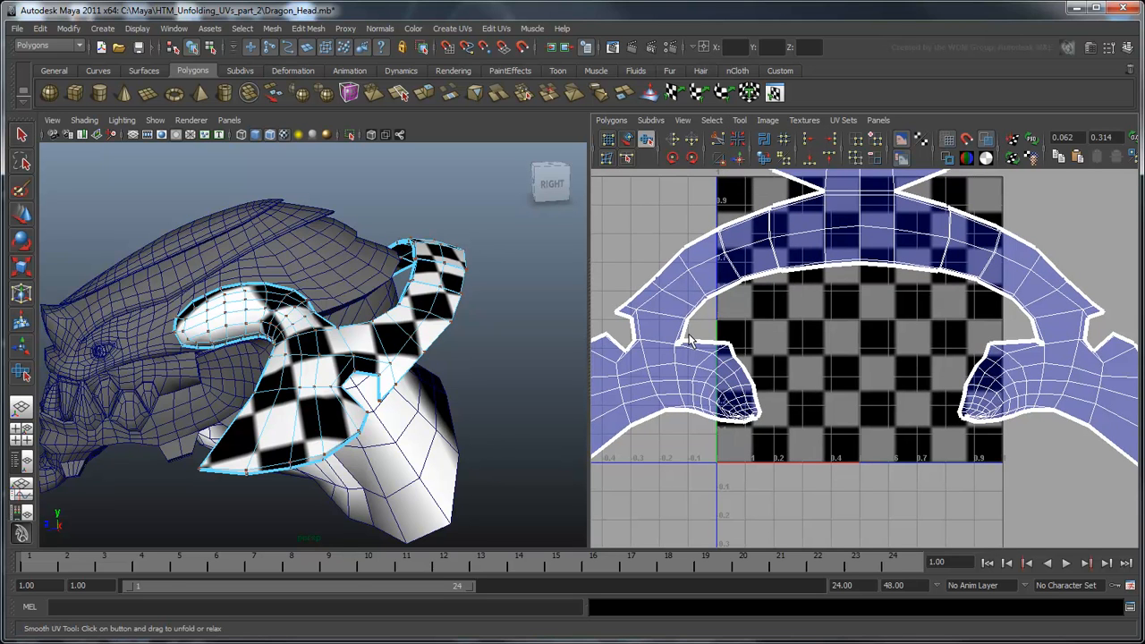
drag(716, 337, 1010, 447)
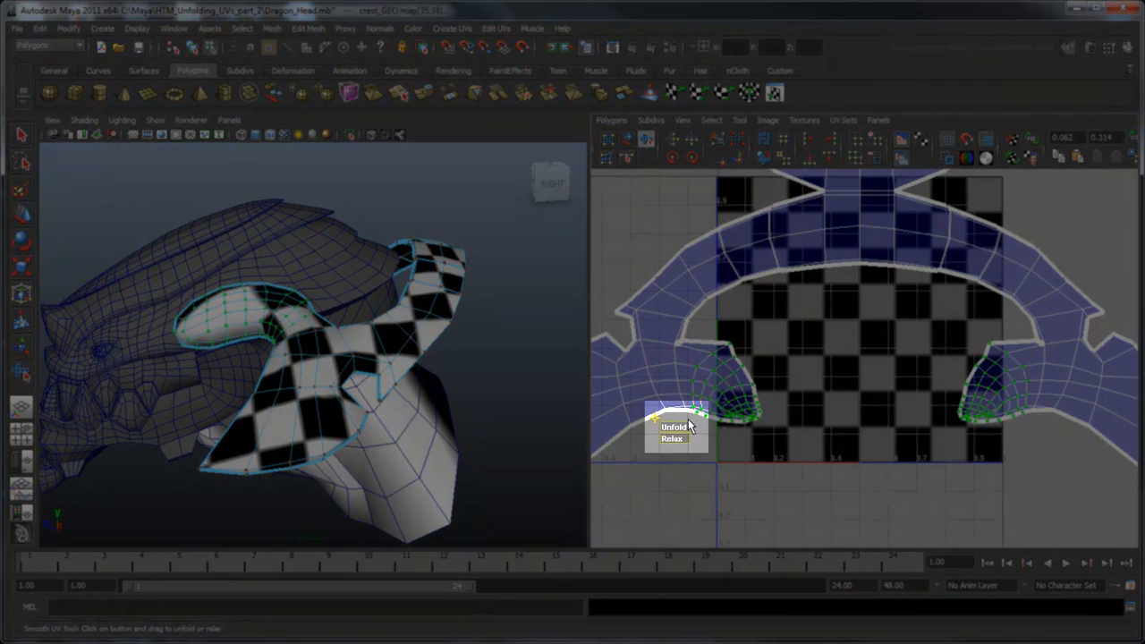
mouse_move(670, 435)
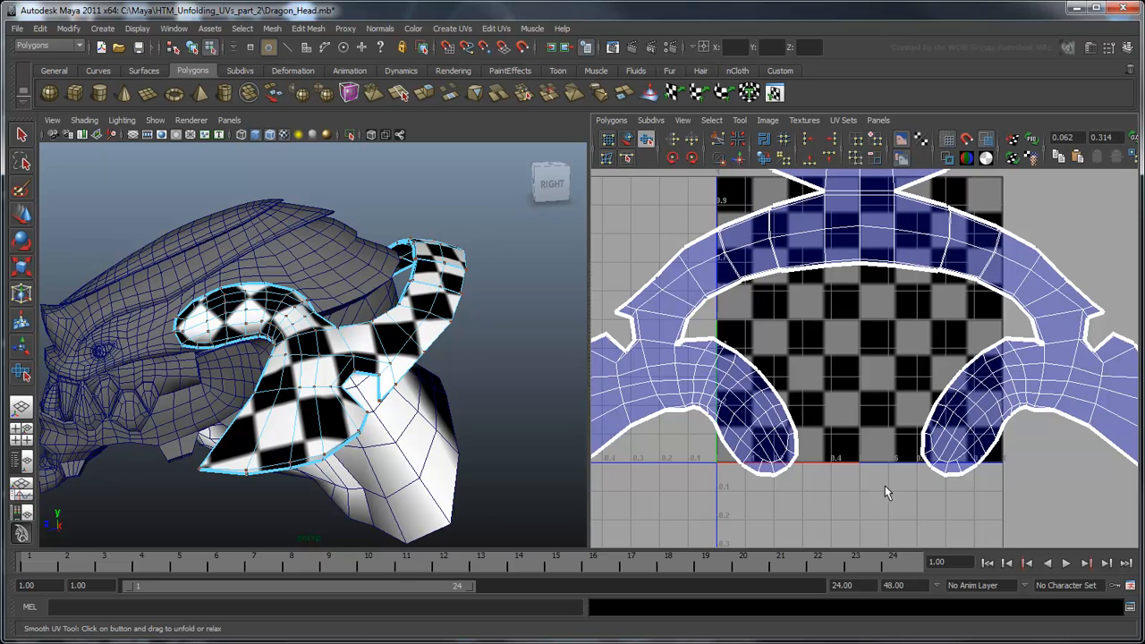
mouse_move(883, 492)
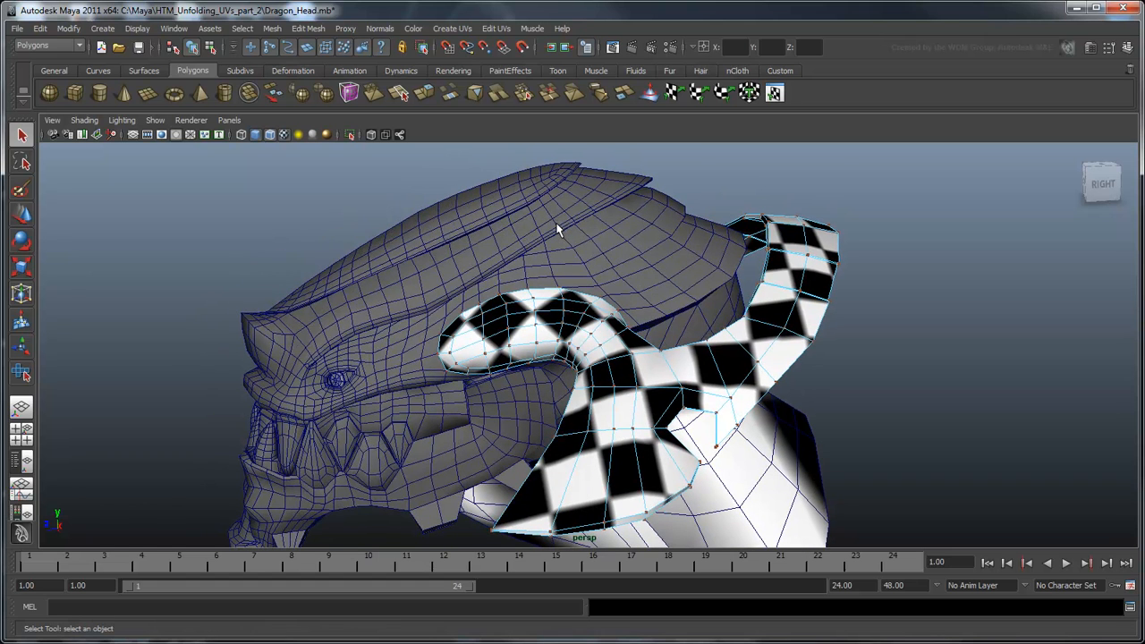
- Assign the checker_pattern material to the skull piece and cut its UV seams
click(450, 29)
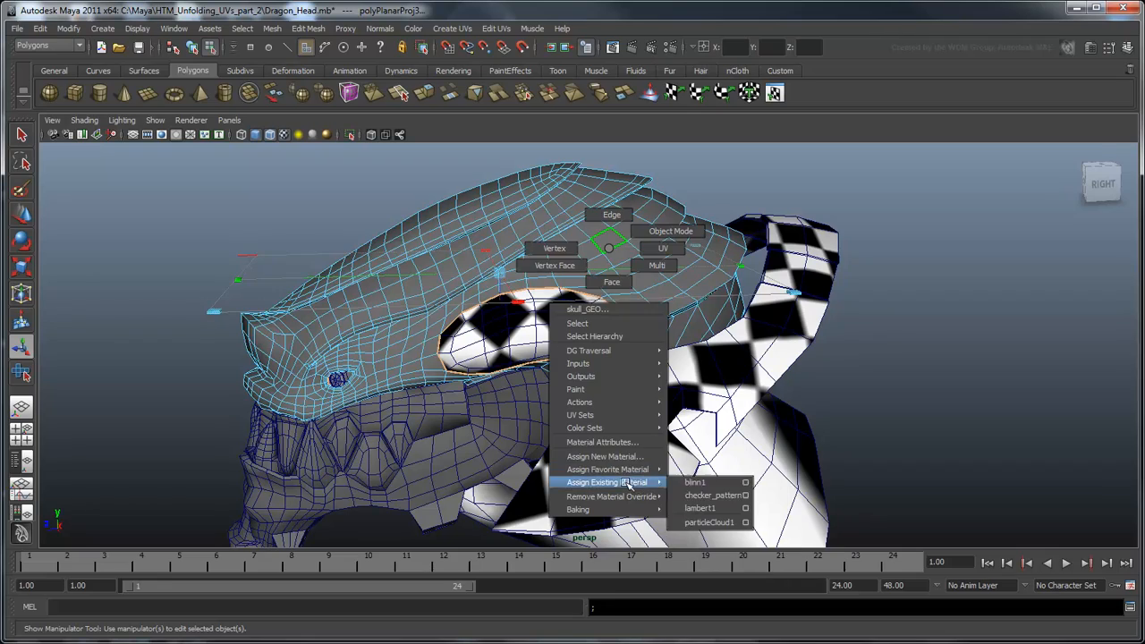
click(714, 493)
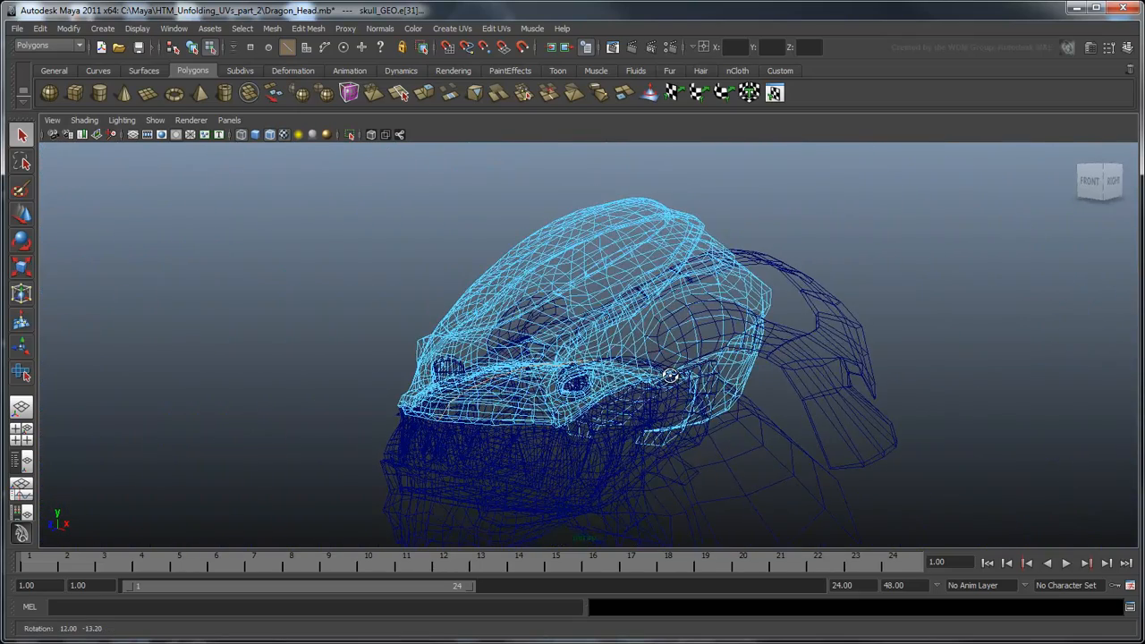
click(612, 120)
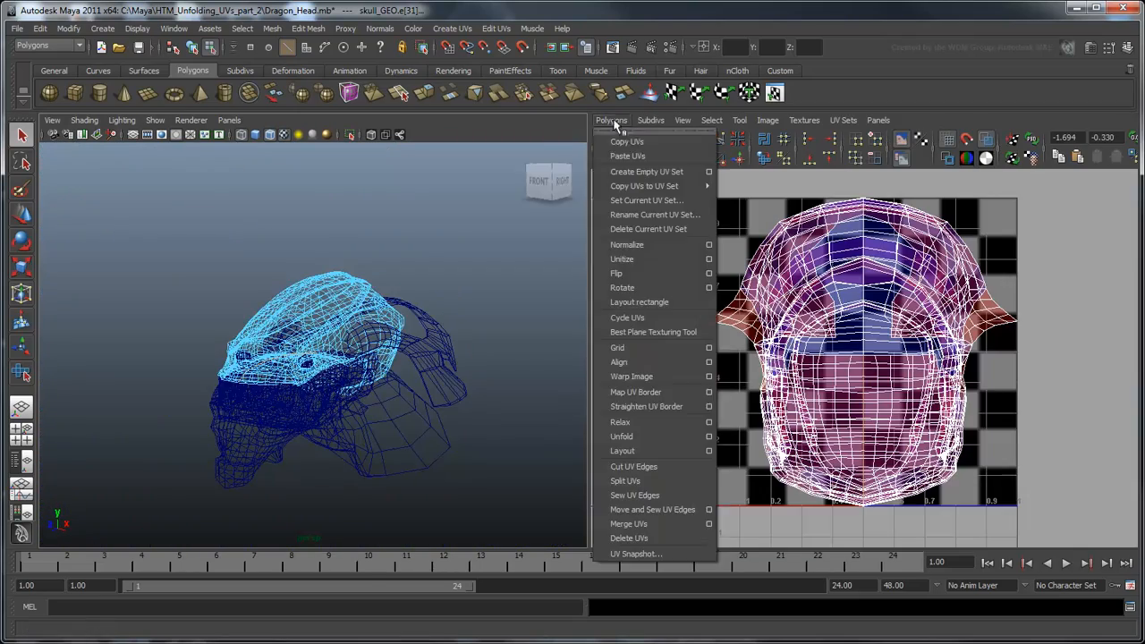
click(633, 465)
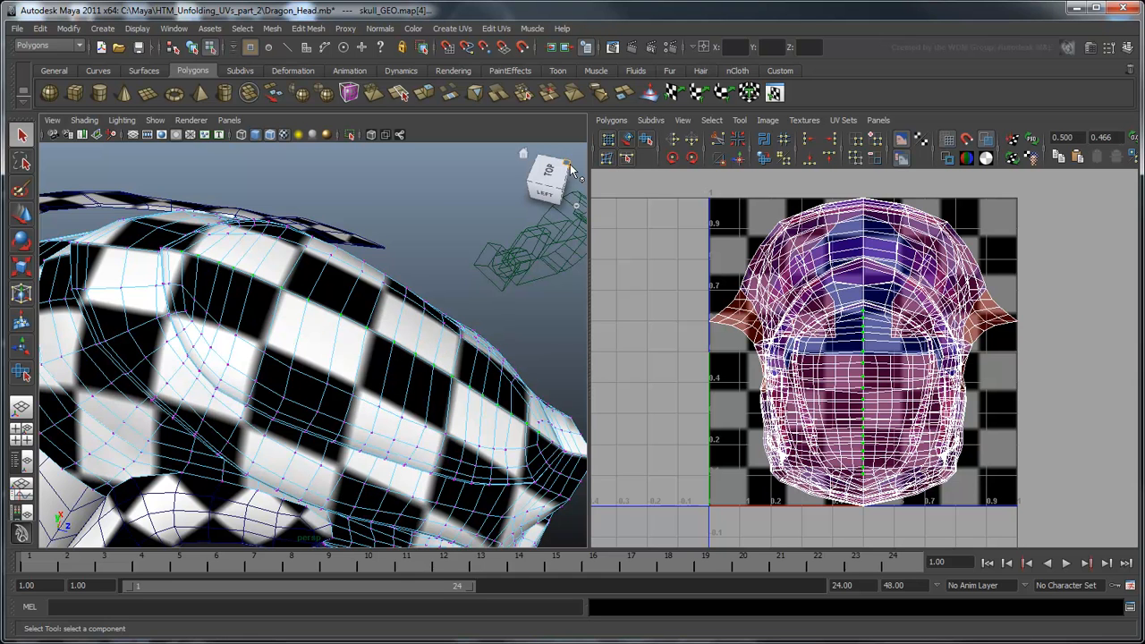
- Unfold the skull's UVs so checkers spread across the piece
click(612, 119)
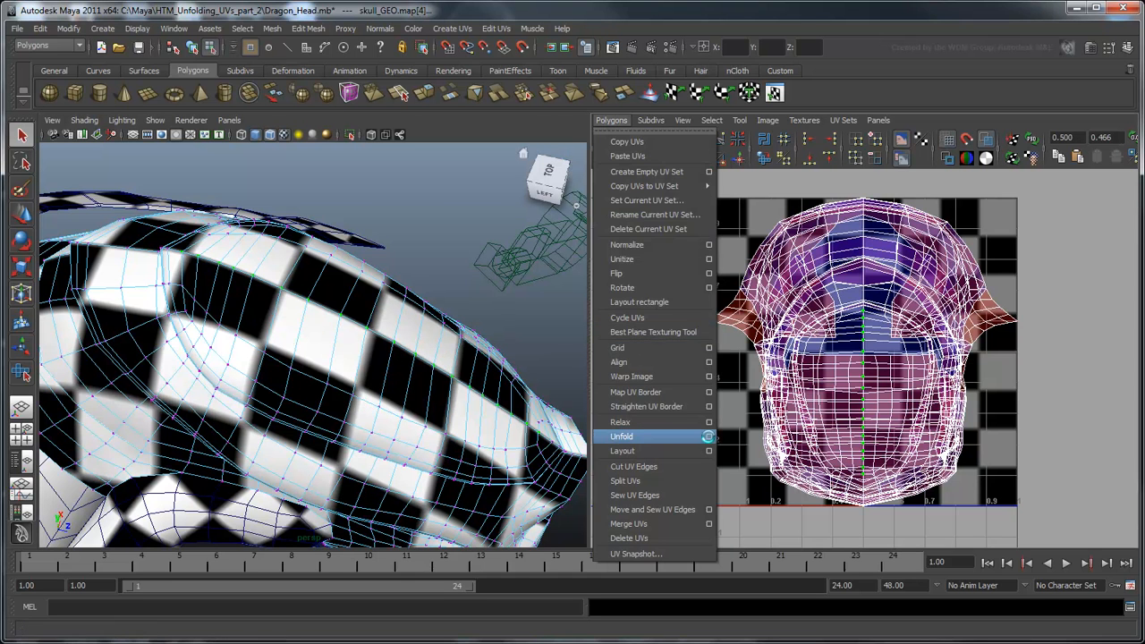
click(708, 437)
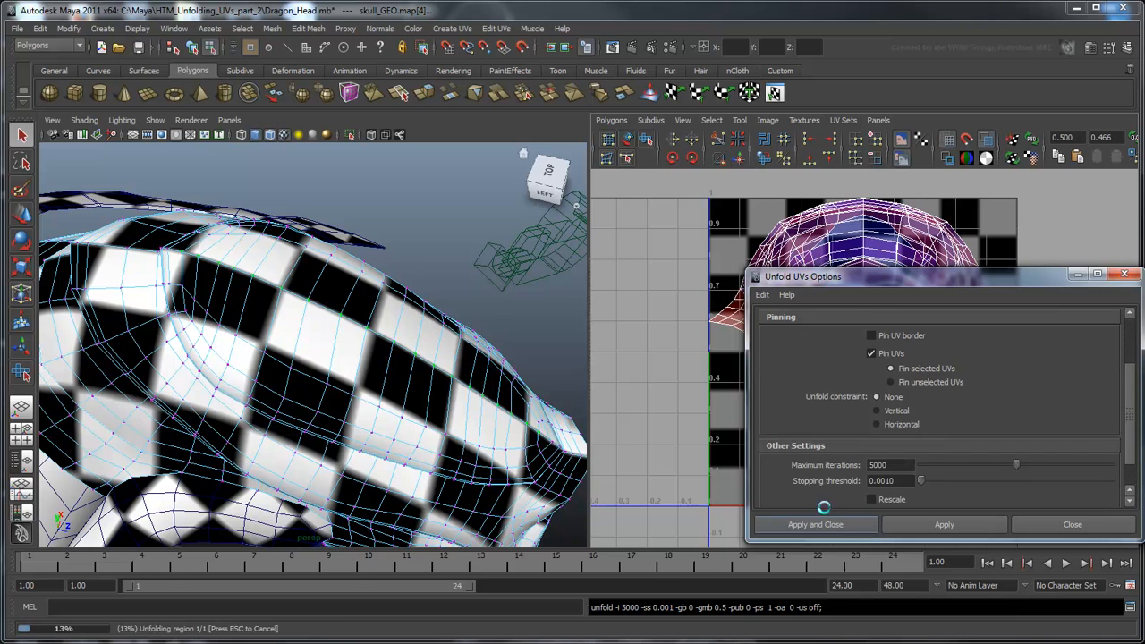
click(814, 524)
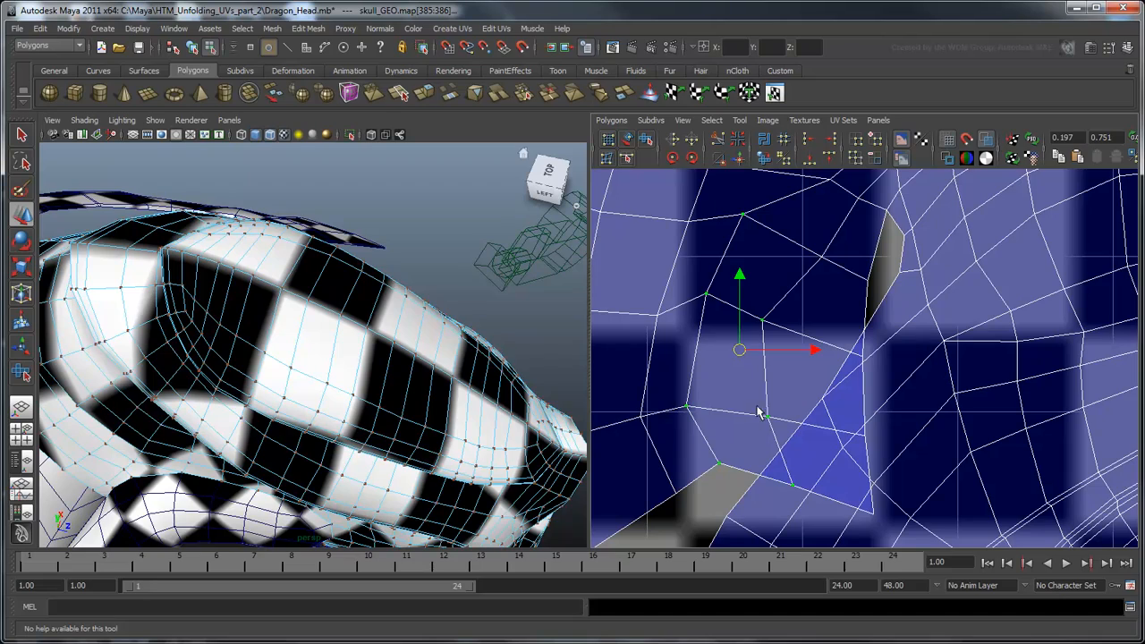
- Pull the folded skull UVs back into place within the unfolded shell
drag(740, 349, 754, 418)
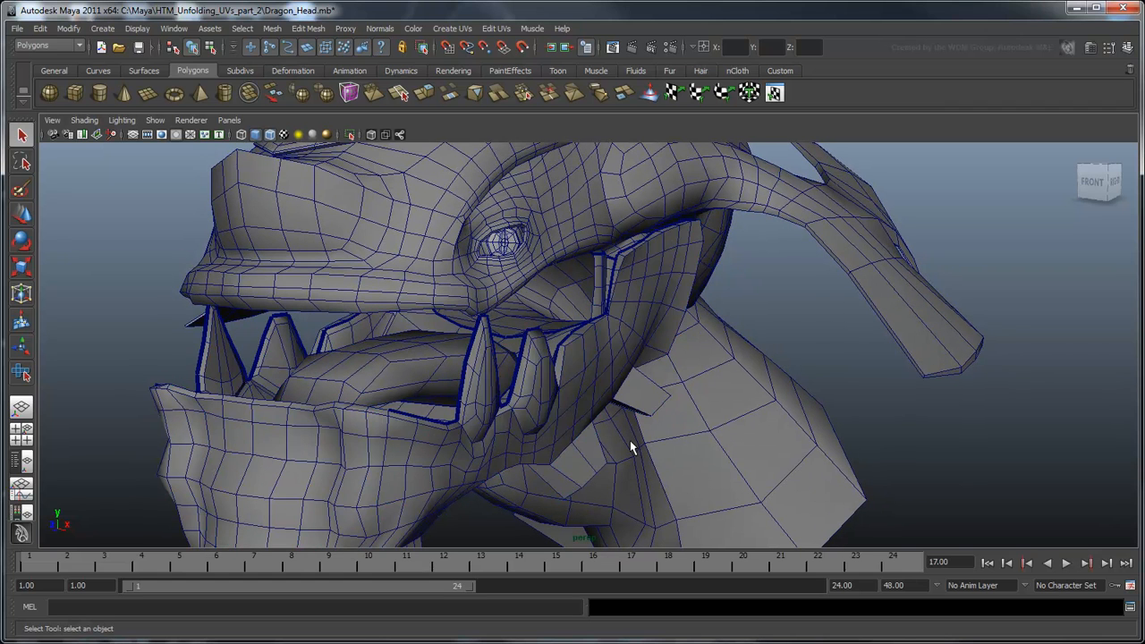
mouse_move(640, 445)
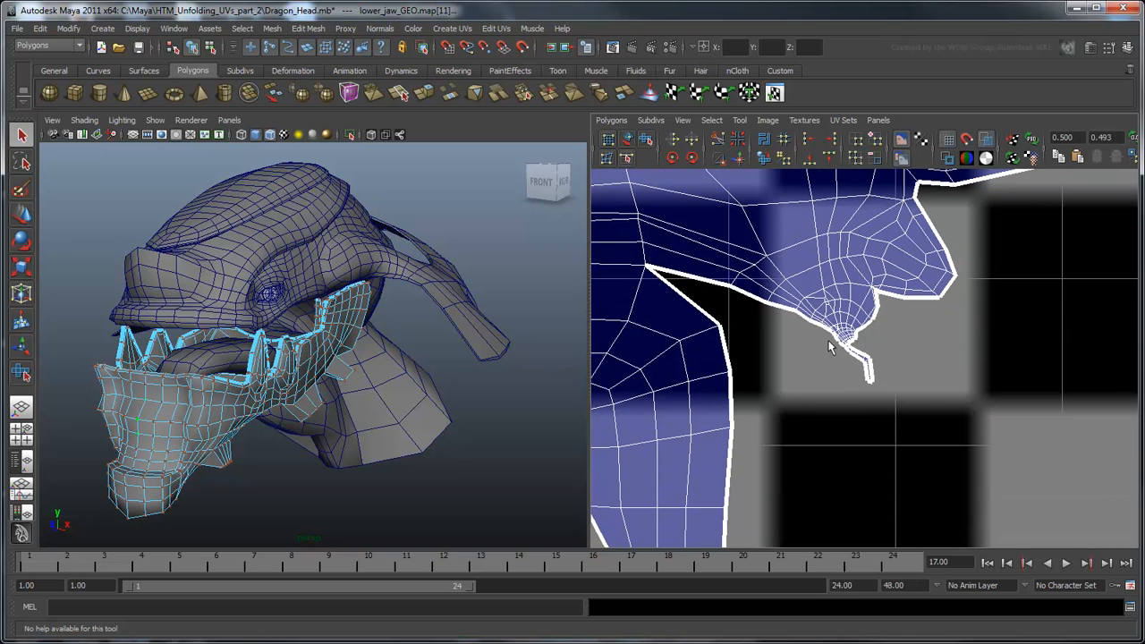
- Select the lower jaw's spike tip UVs in the UV editor, ready for unfolding
click(841, 336)
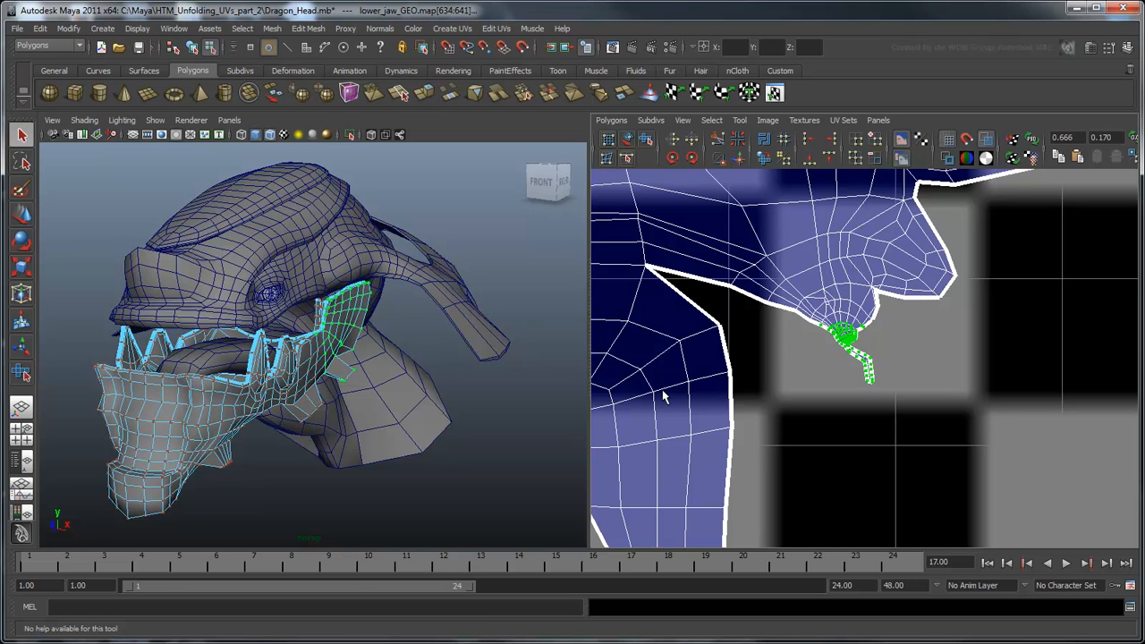
mouse_move(755, 386)
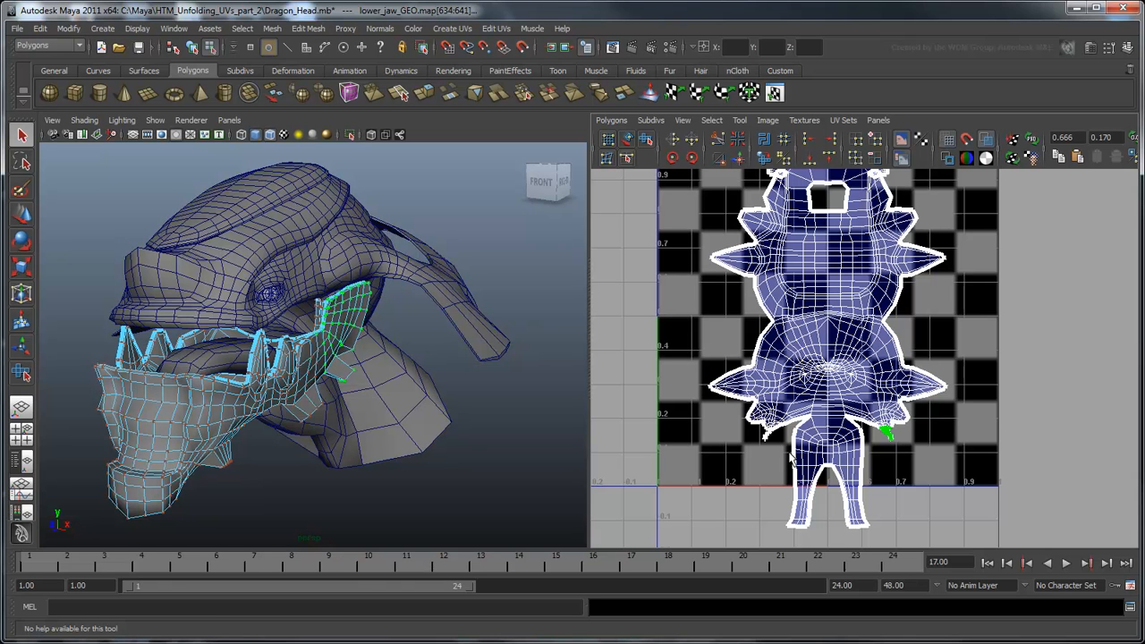
mouse_move(828, 415)
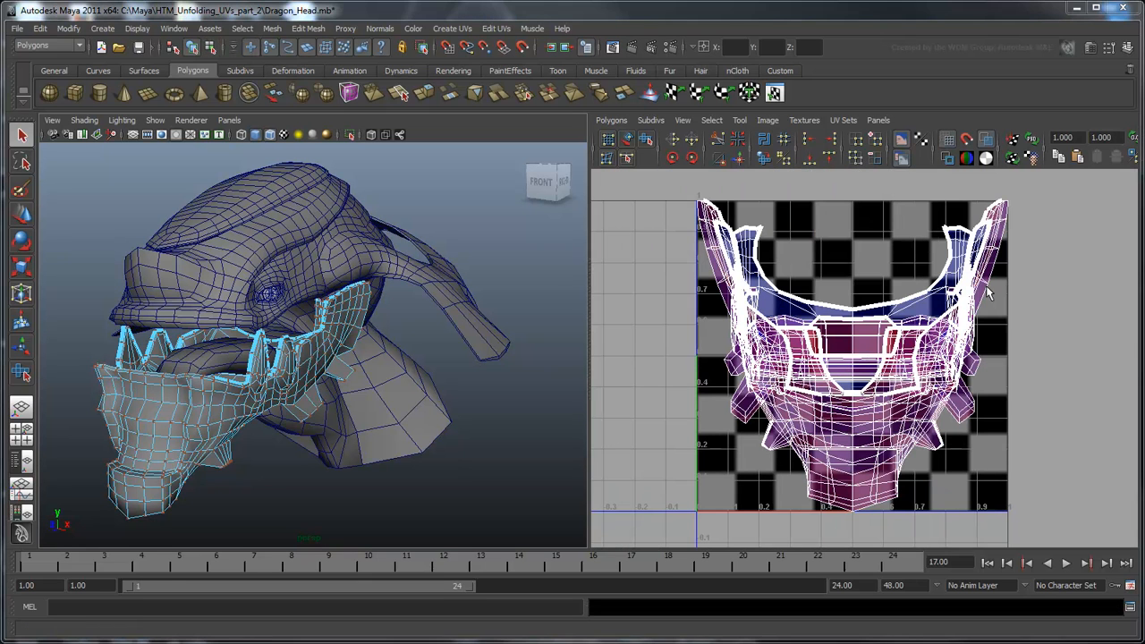
- Select the lower jaw and run Polygons > Unfold in the UV Texture Editor
click(1009, 198)
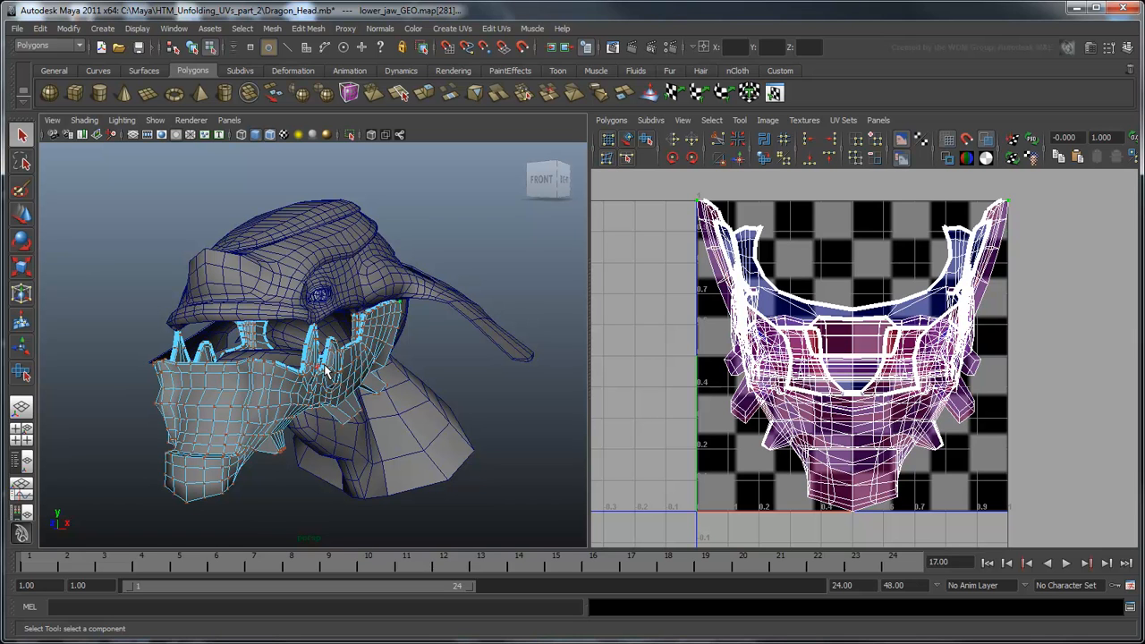
mouse_move(447, 370)
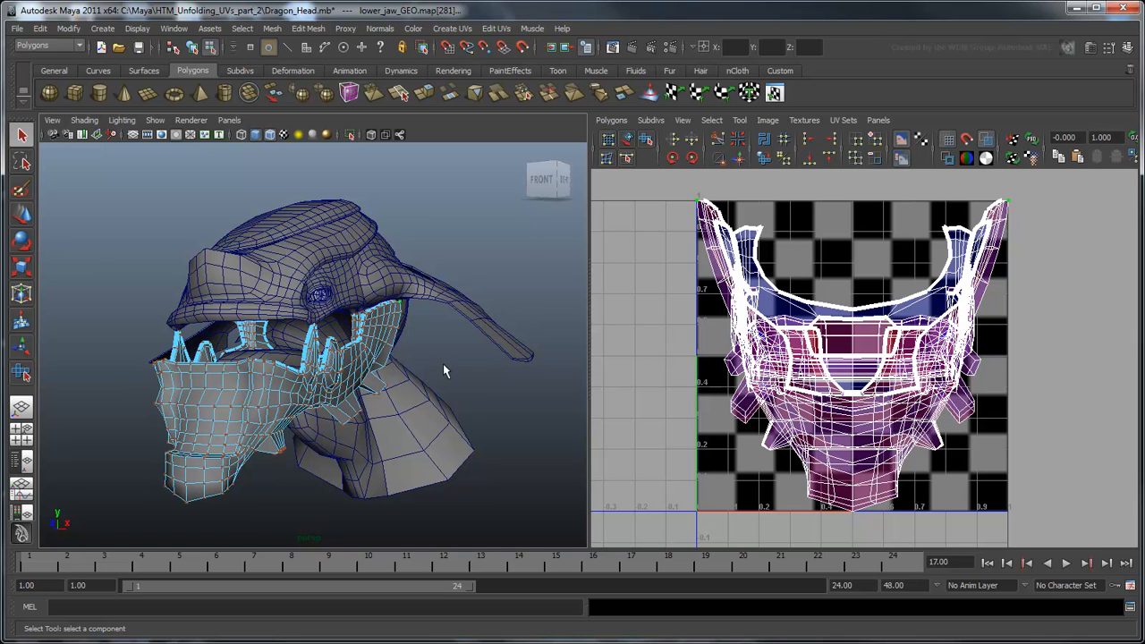
mouse_move(22, 241)
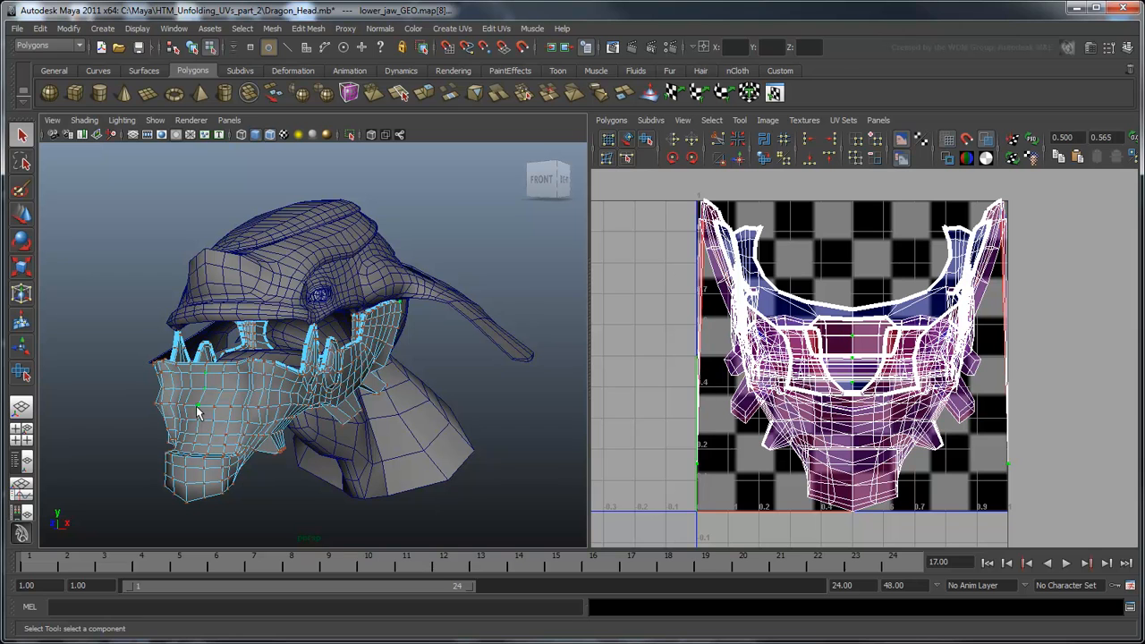
click(611, 120)
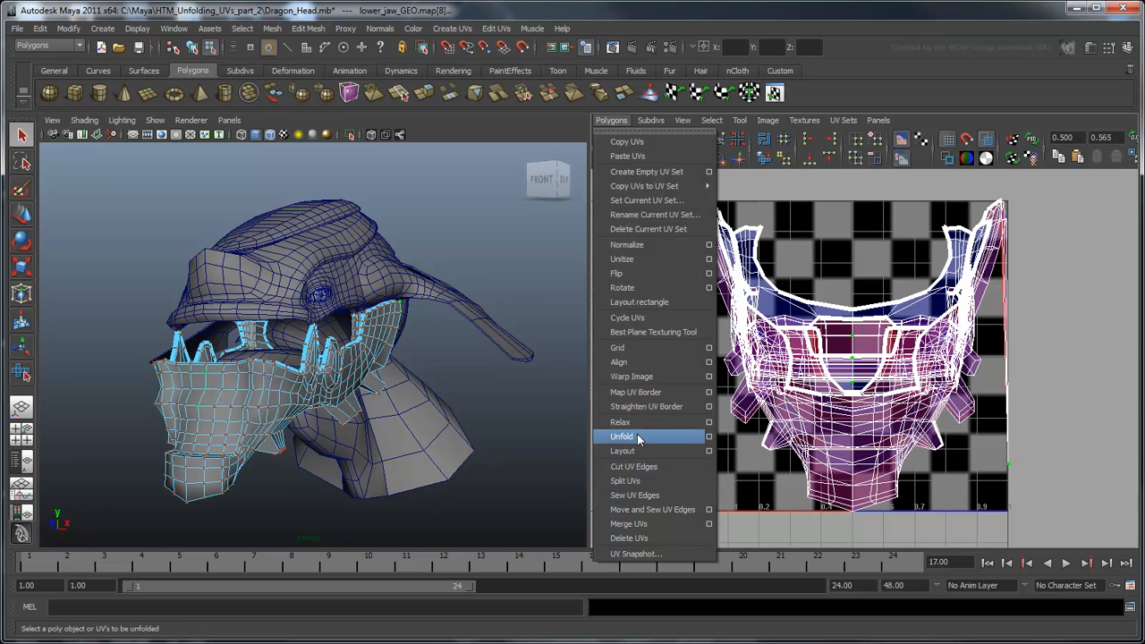
click(623, 436)
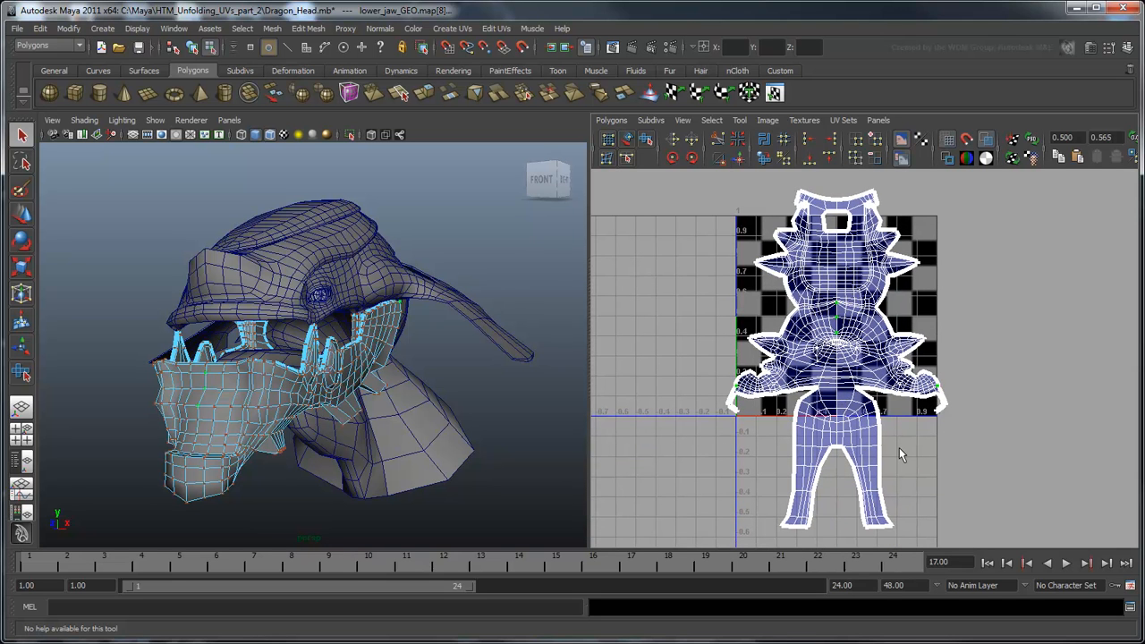
mouse_move(966, 458)
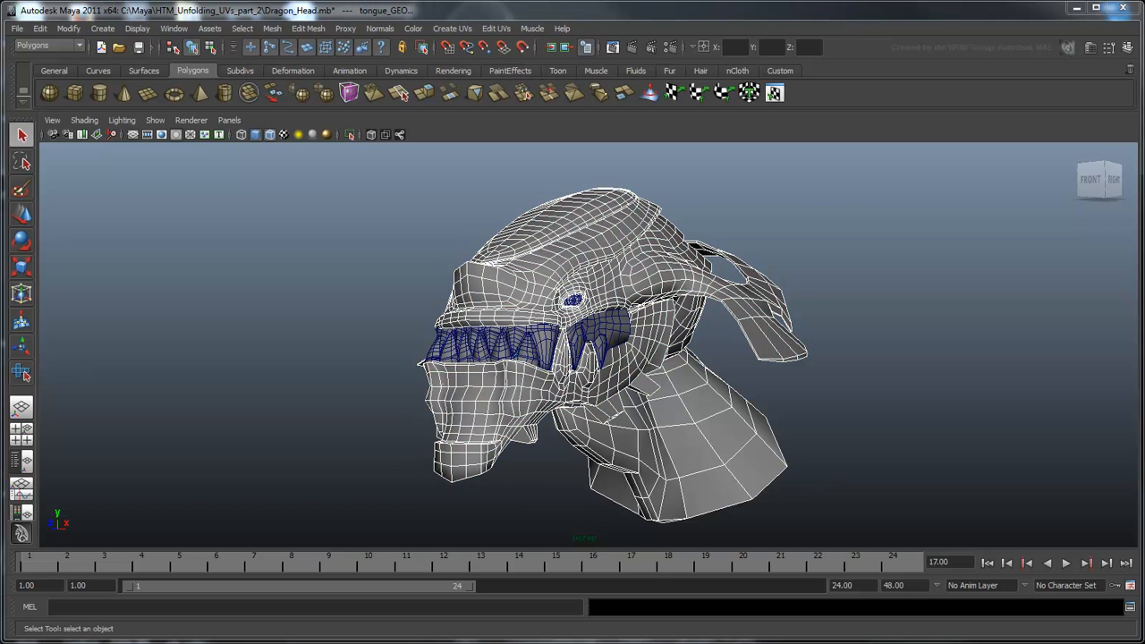
- Combine the head pieces into one mesh and bring up the Merge vertices options
click(272, 29)
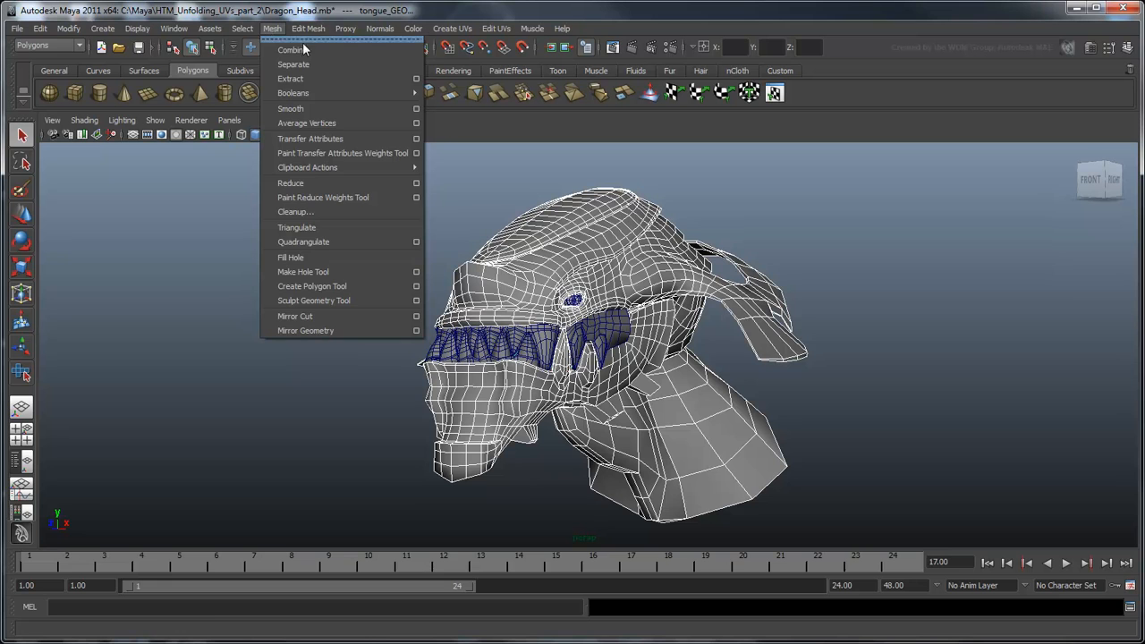
click(290, 50)
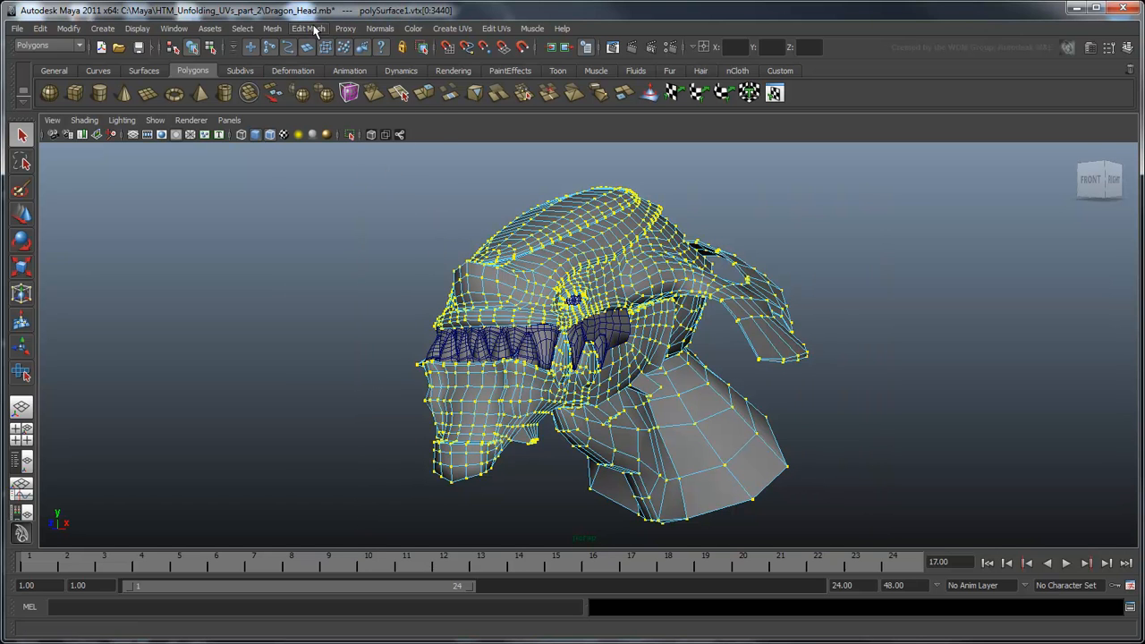
click(308, 29)
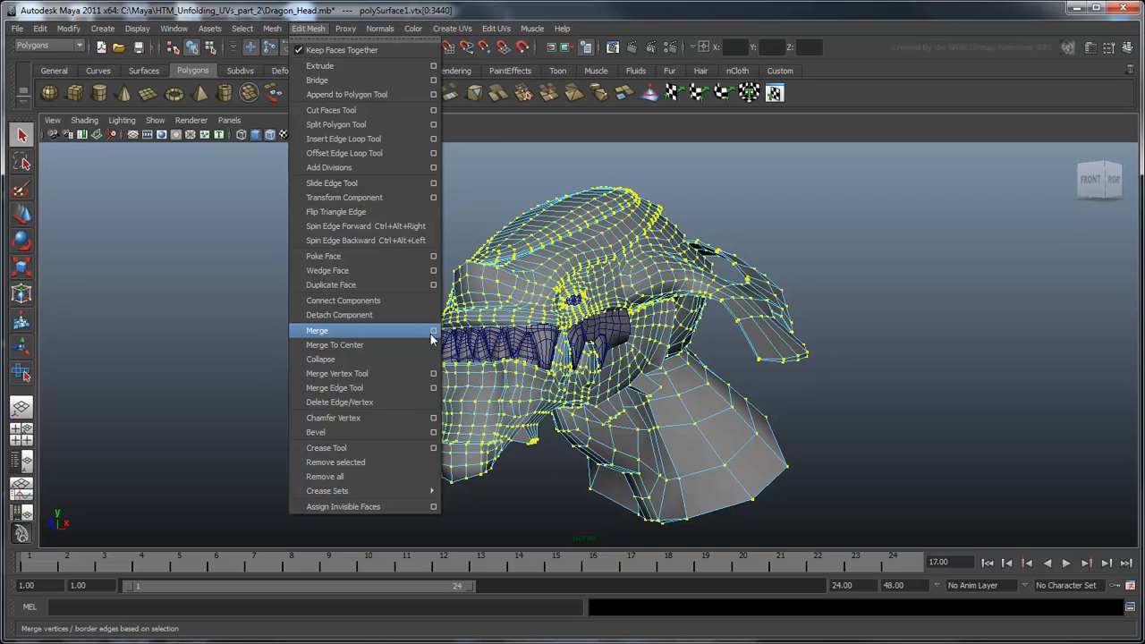
click(433, 330)
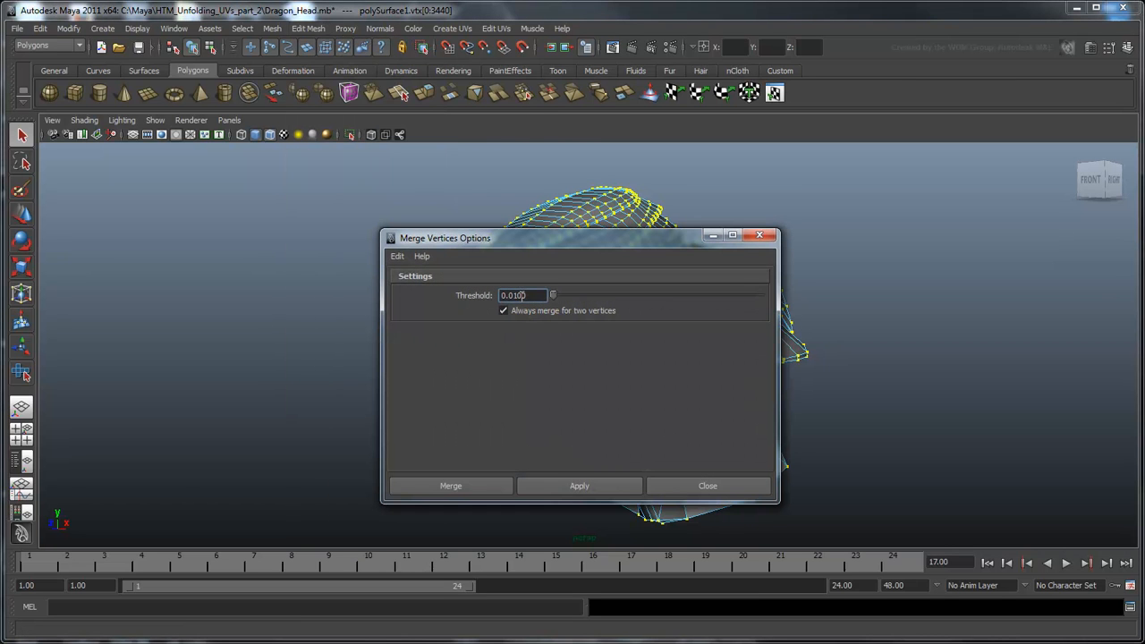
- Merge the coincident border vertices with a 0.0010 threshold
text(0.000)
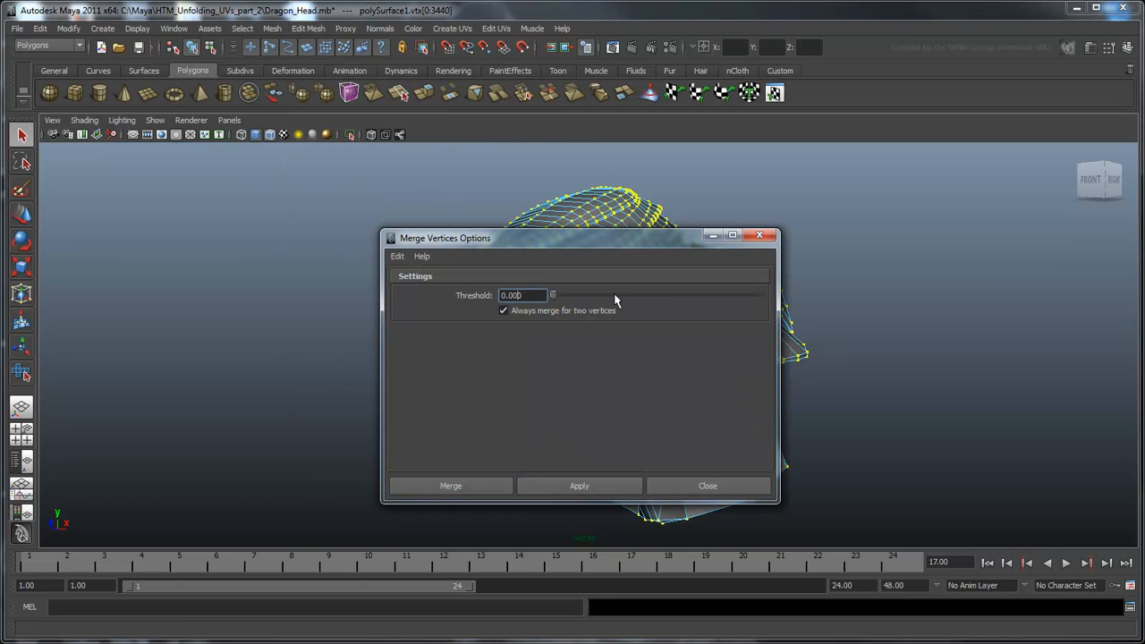
text(0.0010)
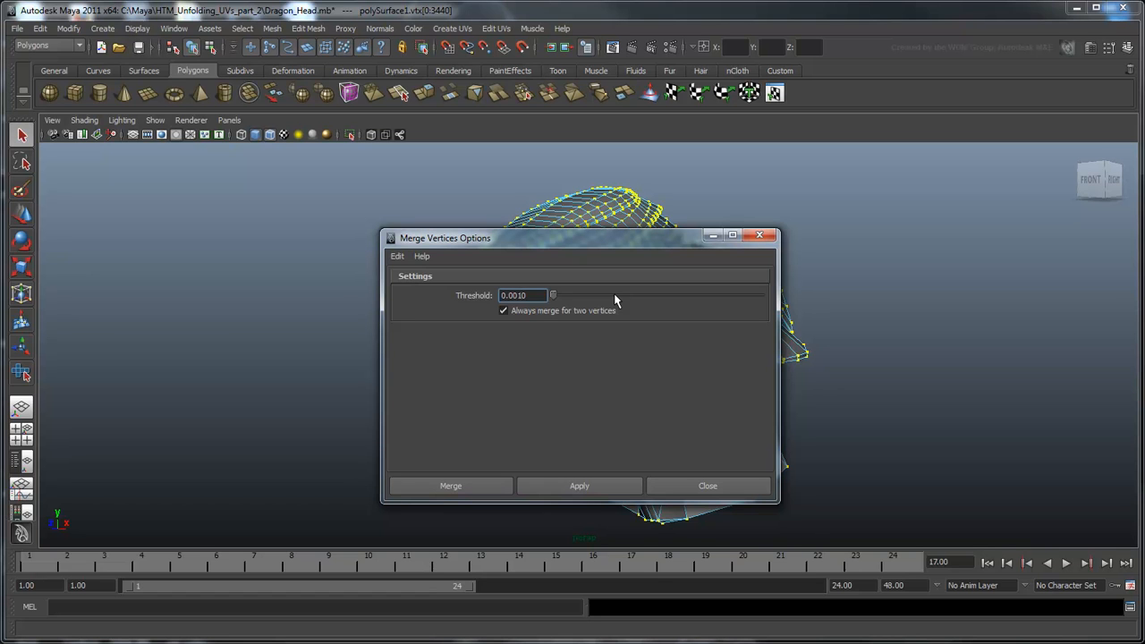
click(522, 295)
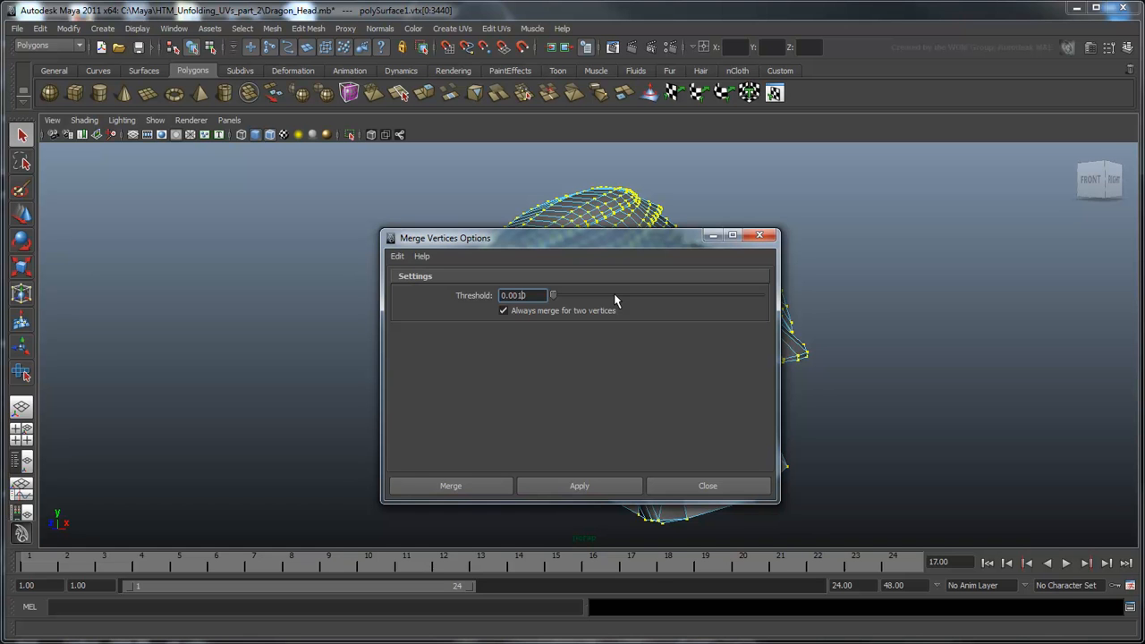
click(451, 486)
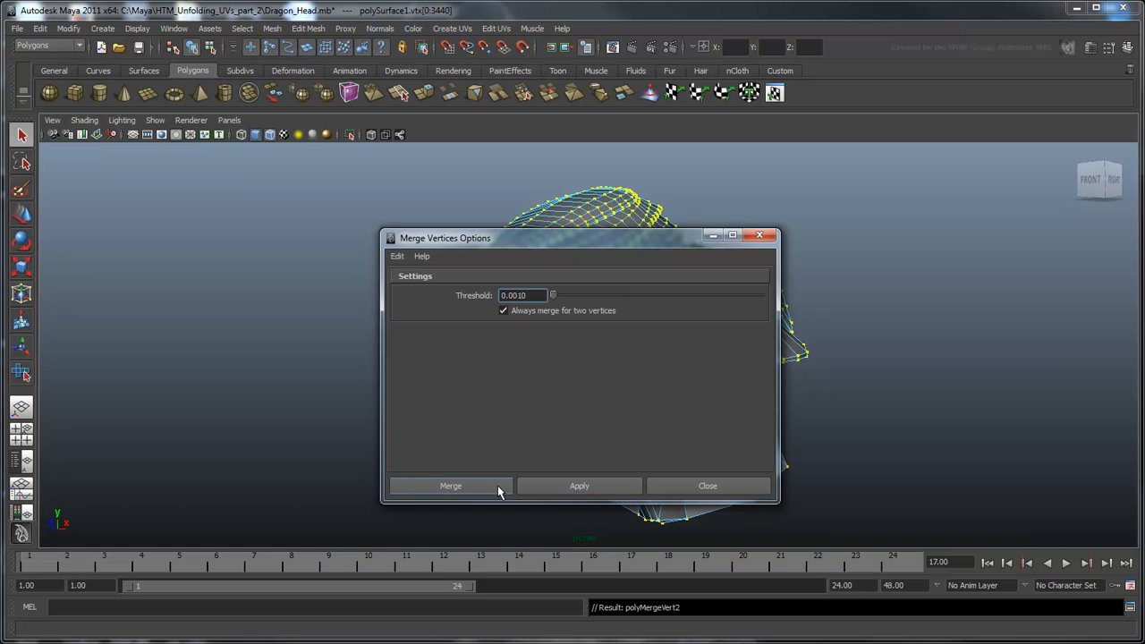
click(451, 487)
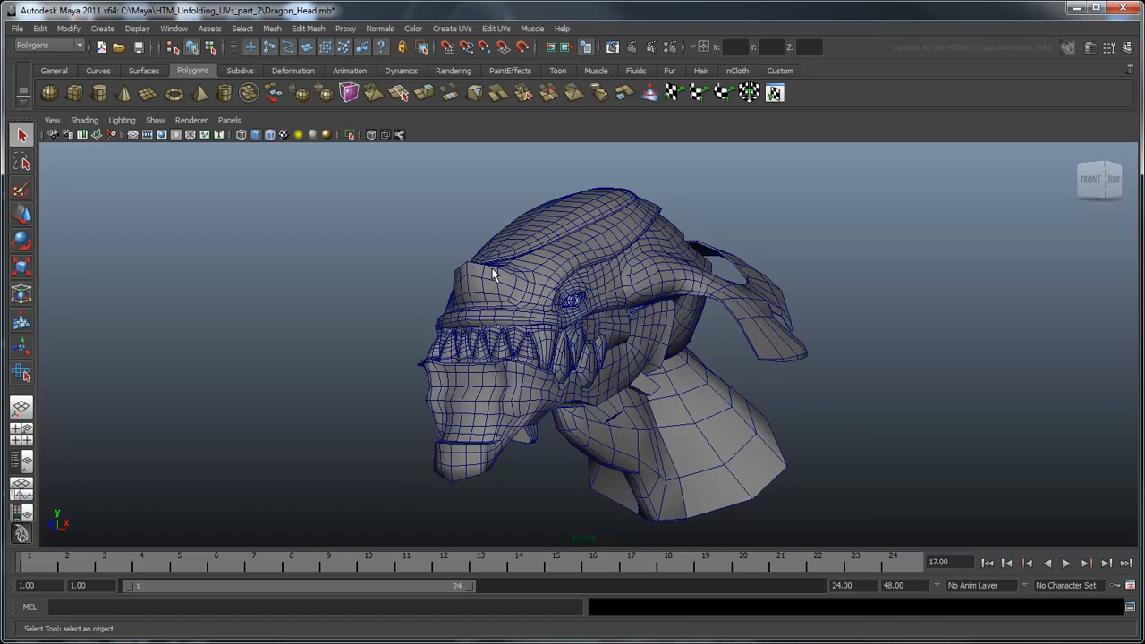
- Rename polySurface1 to dragon_head_GEO in the Outliner and add the eye pieces to the selection
click(39, 29)
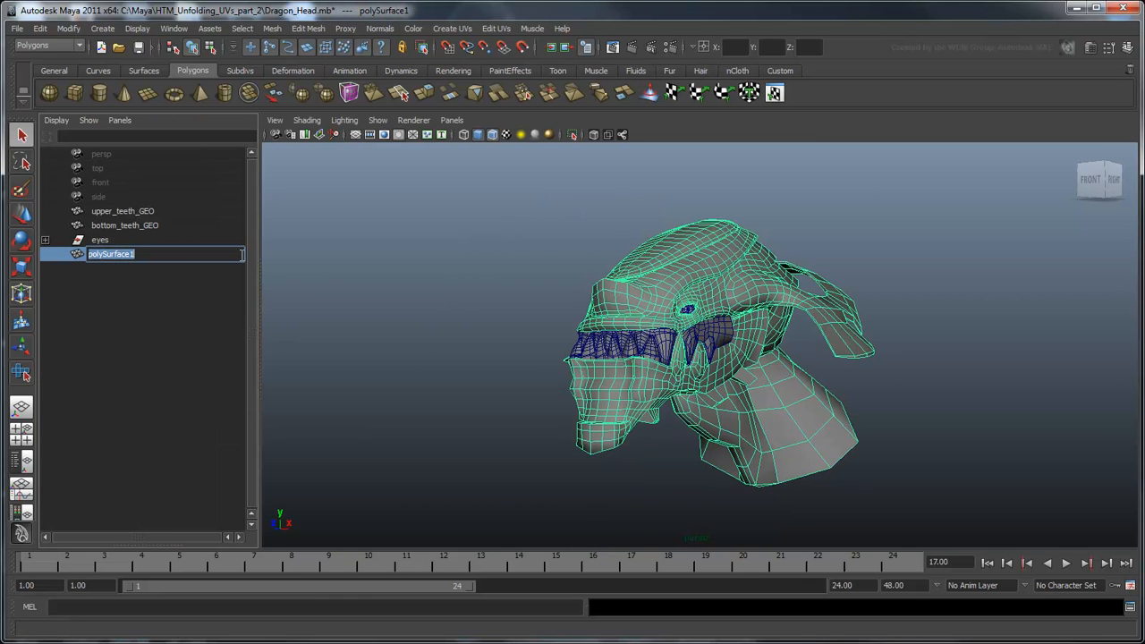
text(dragon_head_GEO)
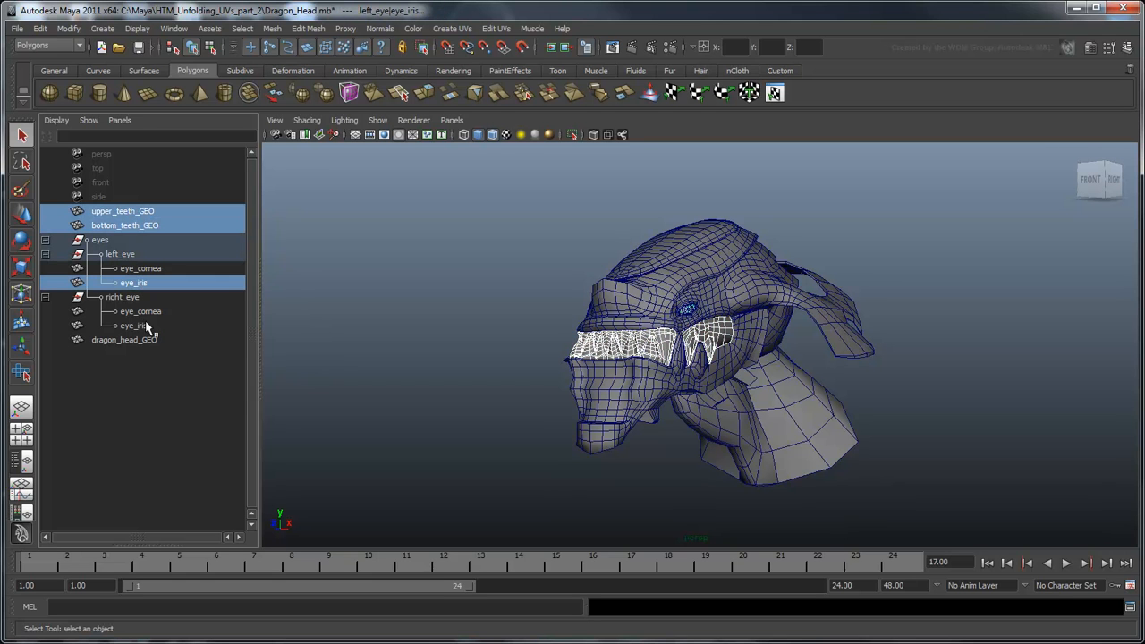
click(125, 339)
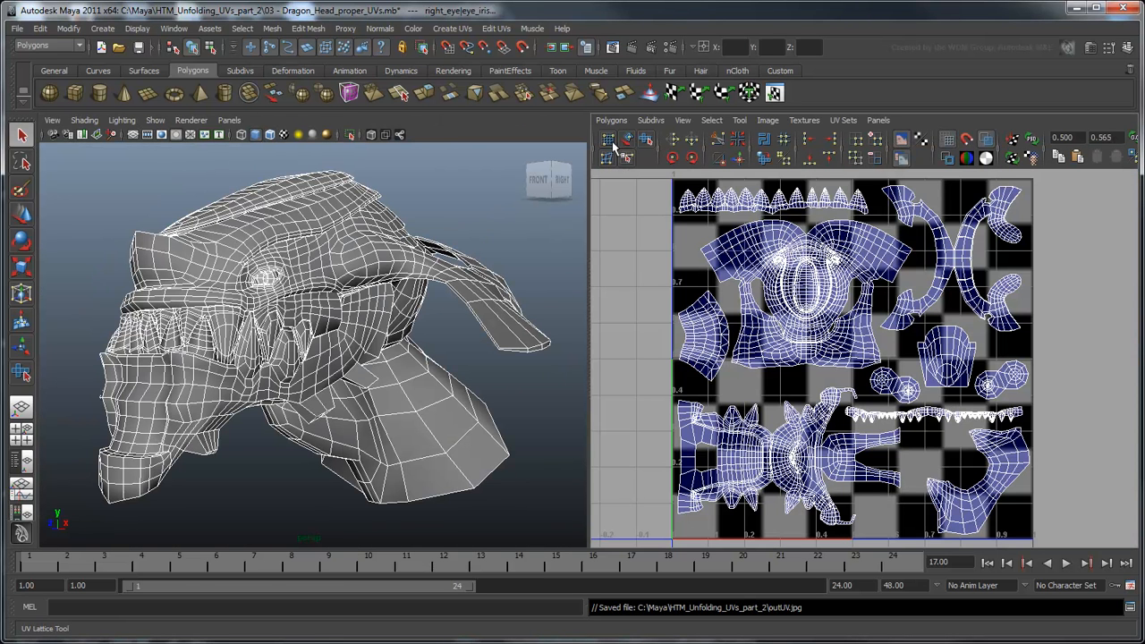
- Export a 1024x1024 JPEG UV Snapshot of the head's layout
click(612, 120)
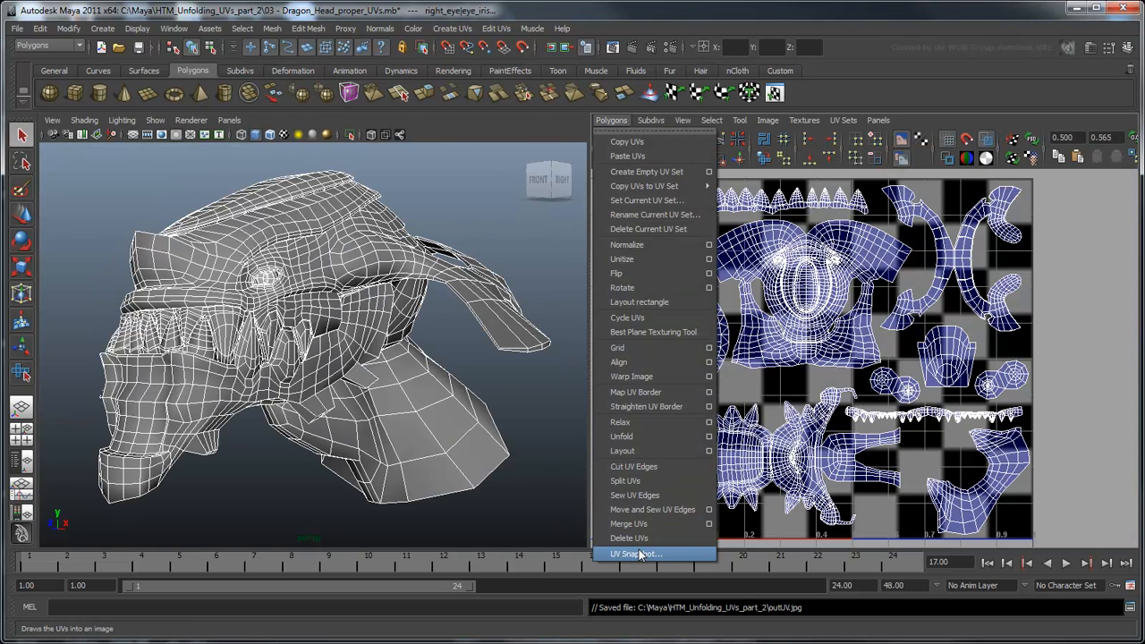
click(637, 554)
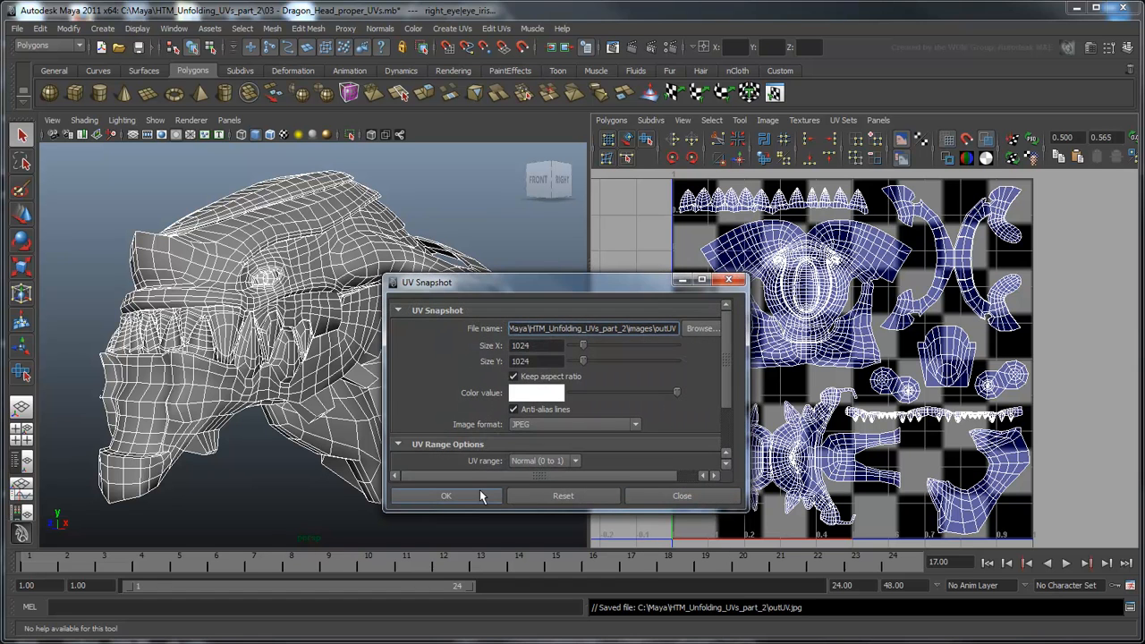
click(445, 495)
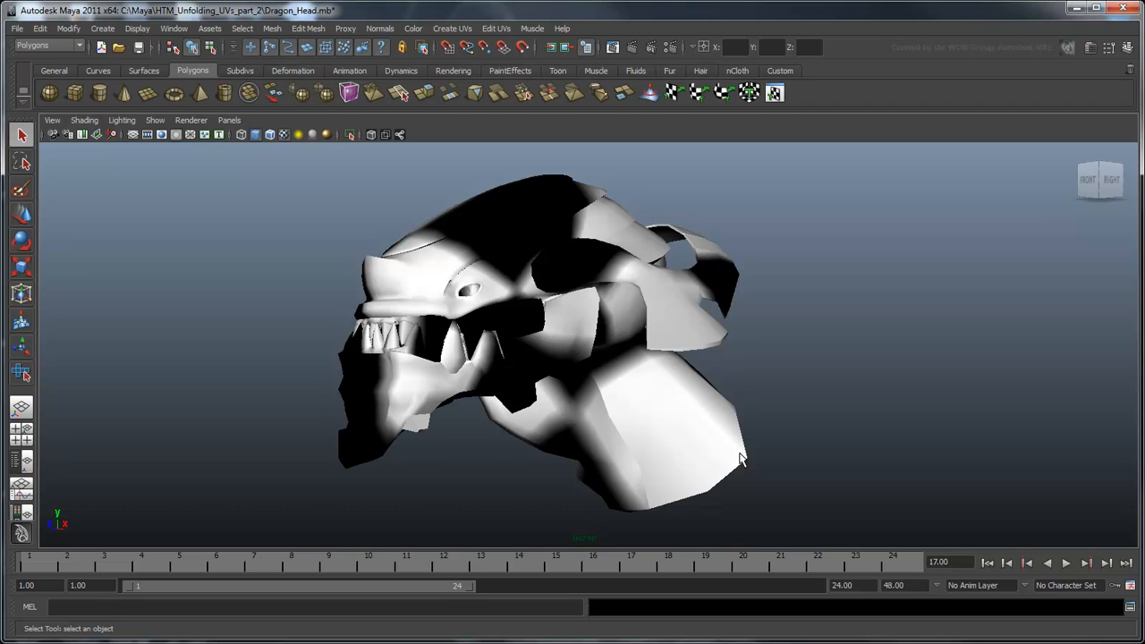
mouse_move(823, 413)
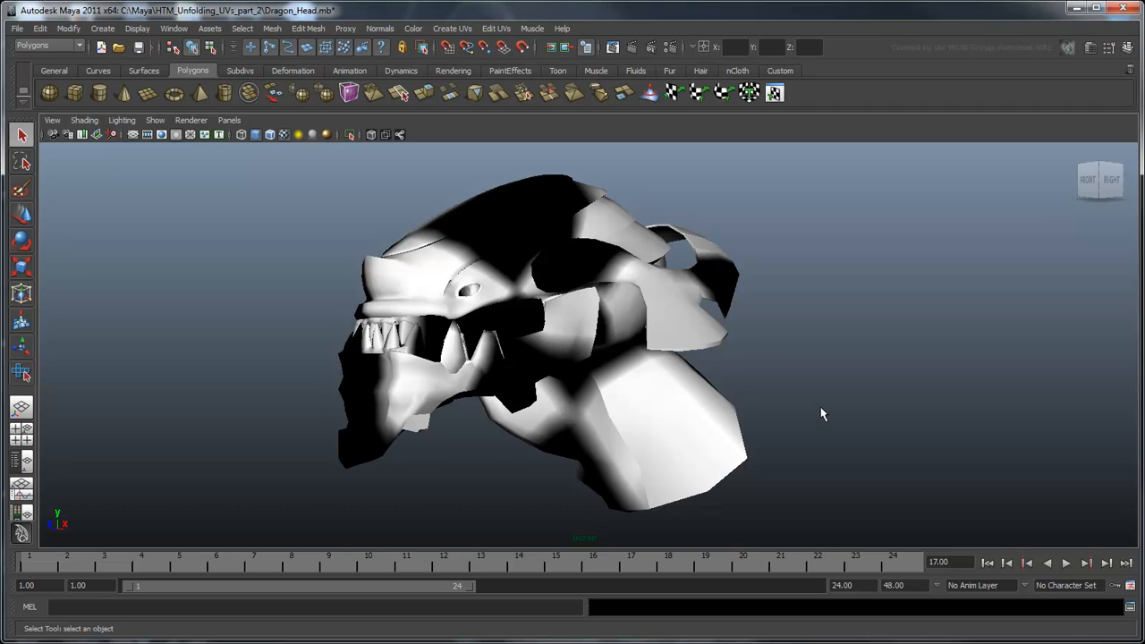
- Assign a new Blinn to the head and rename it Dragon_MAT
drag(283, 230, 823, 526)
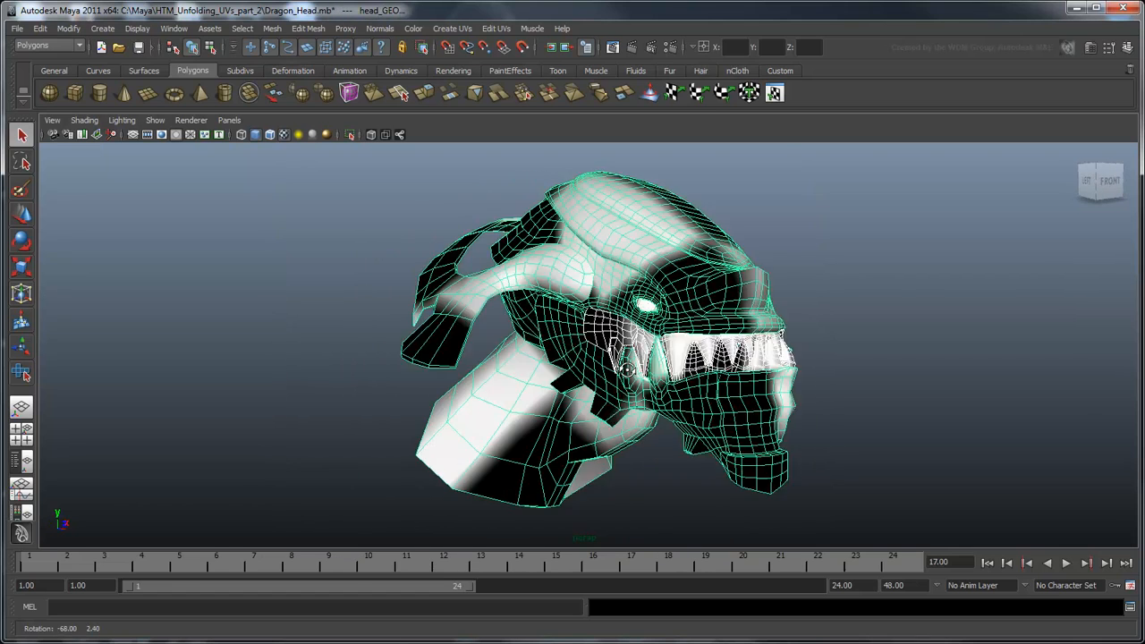
drag(625, 367, 661, 357)
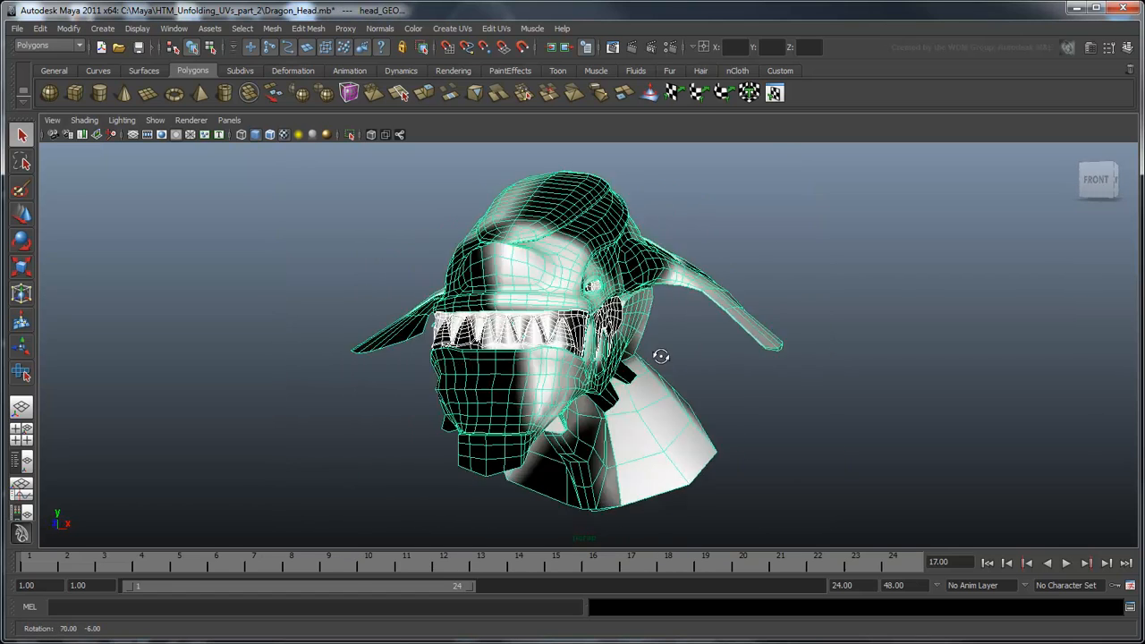
drag(662, 356, 599, 581)
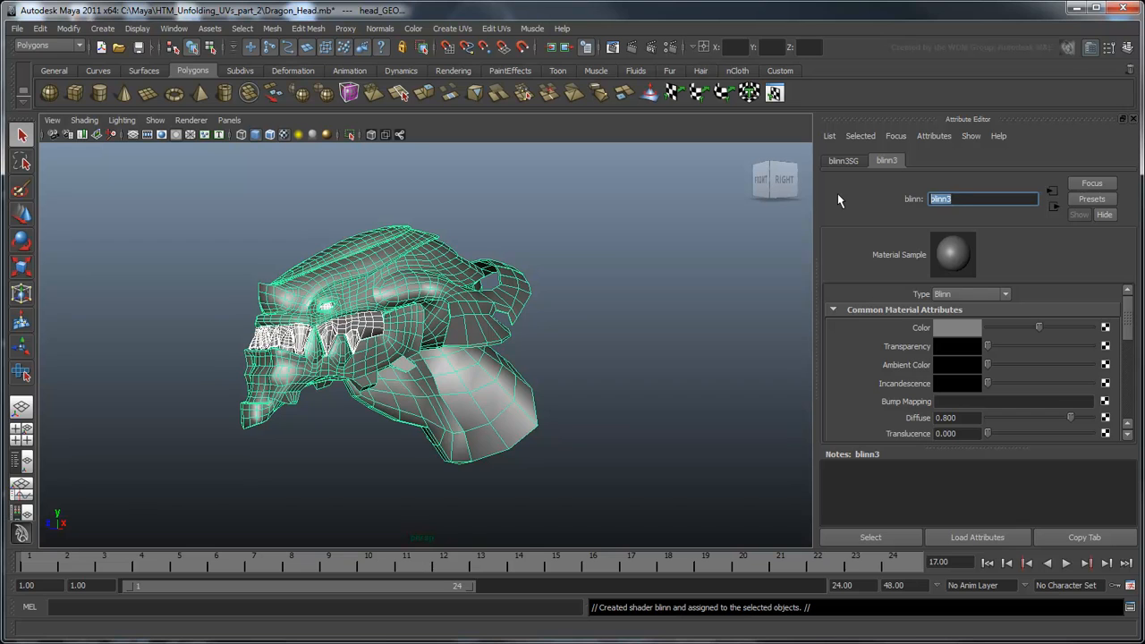
text(Dragon_MAT)
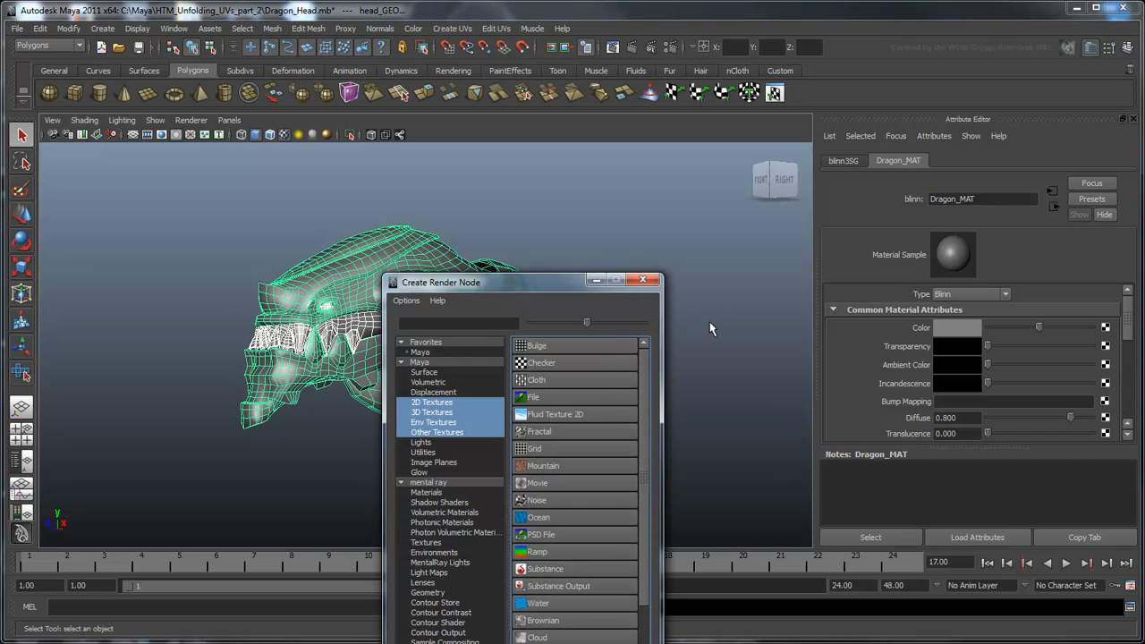
- Load dragon_texture.tif as a File texture on Dragon_MAT's Color
click(533, 397)
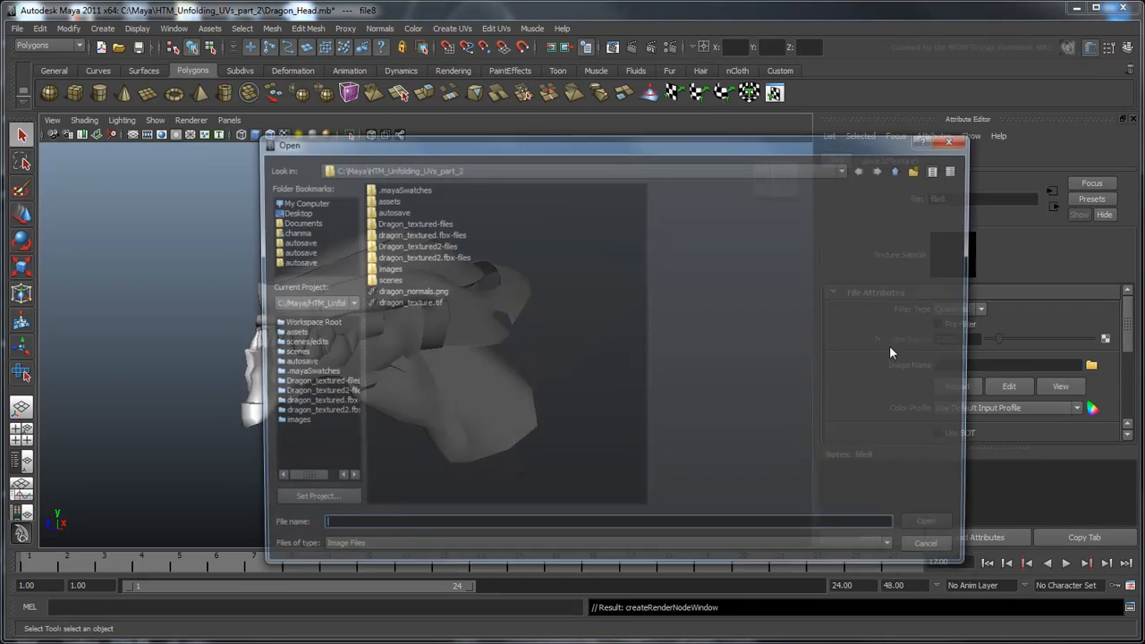
click(411, 302)
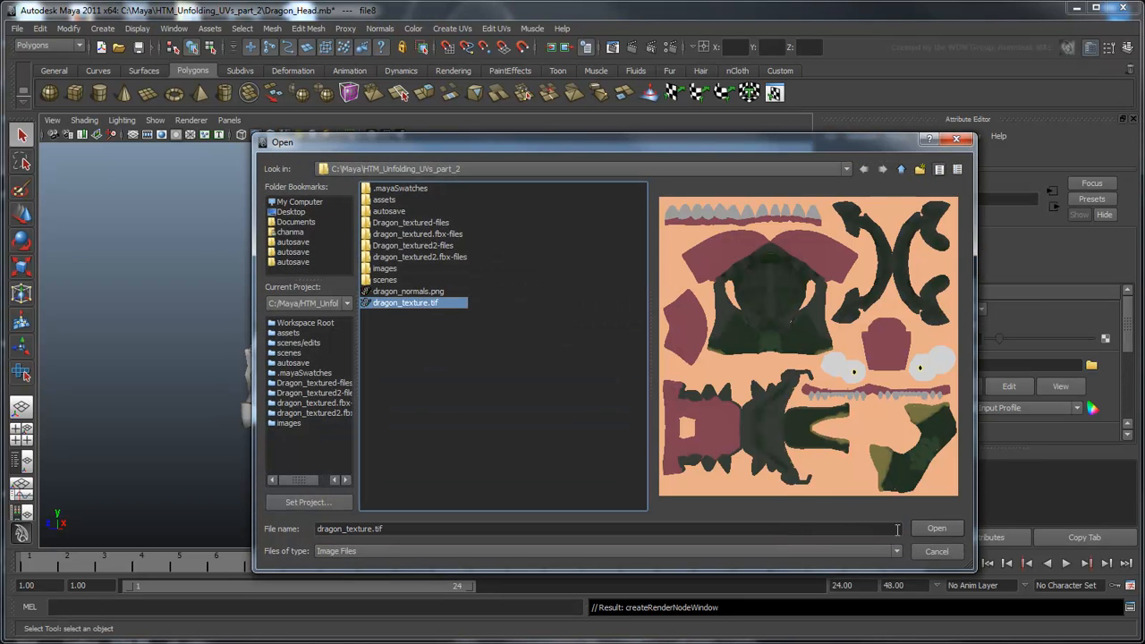
click(936, 527)
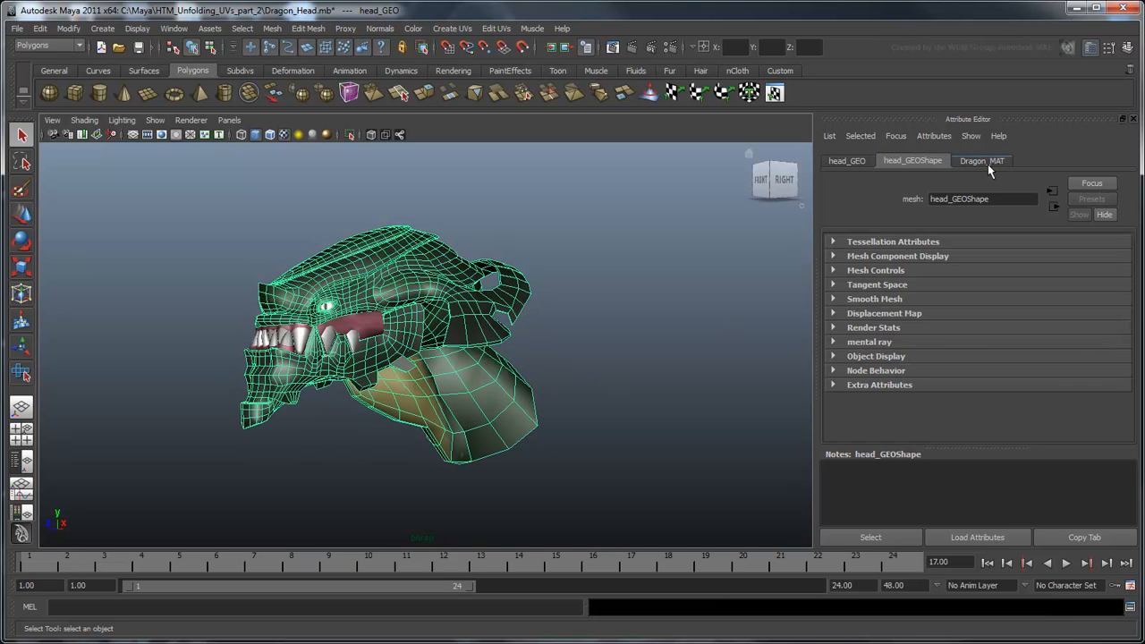
- Connect dragon_normals.png as a File texture to Dragon_MAT's Bump Mapping
click(982, 161)
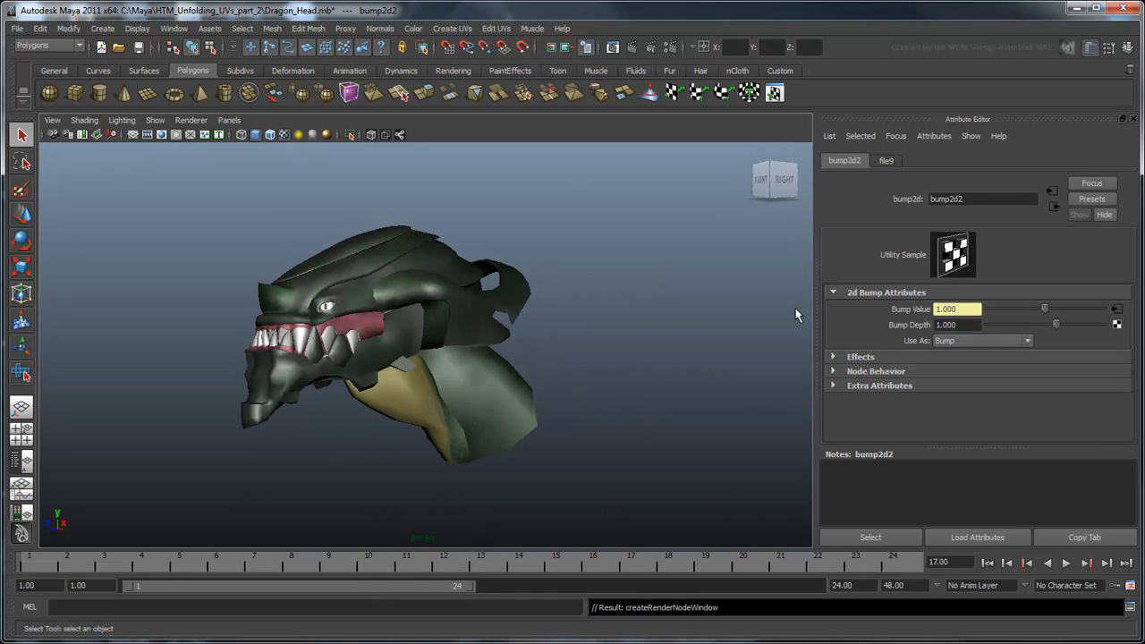
click(885, 161)
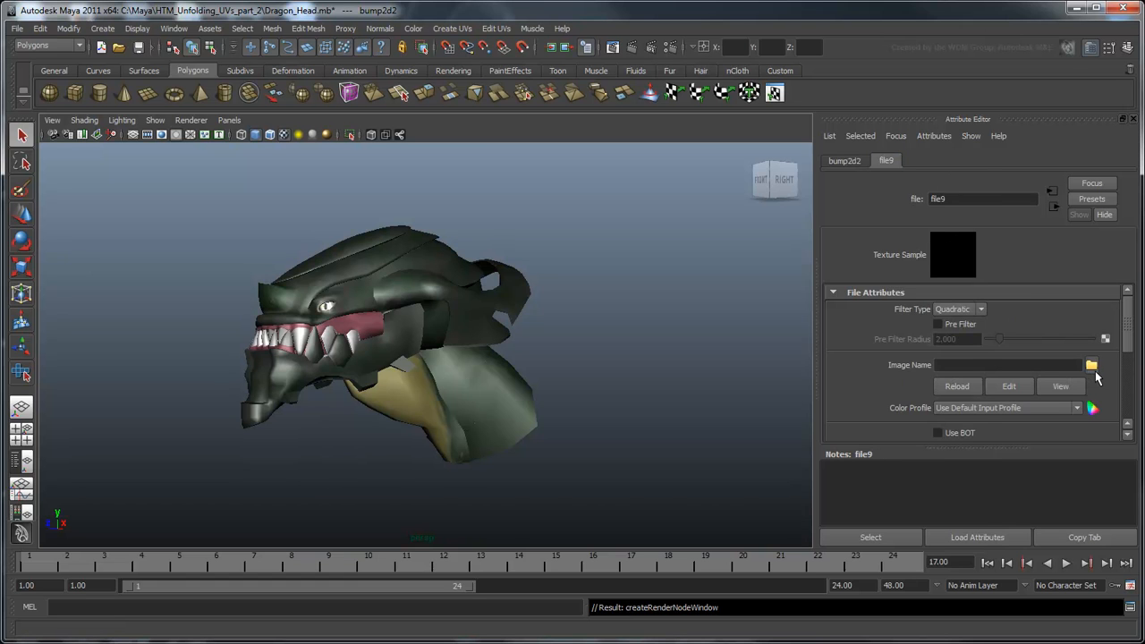
click(1091, 365)
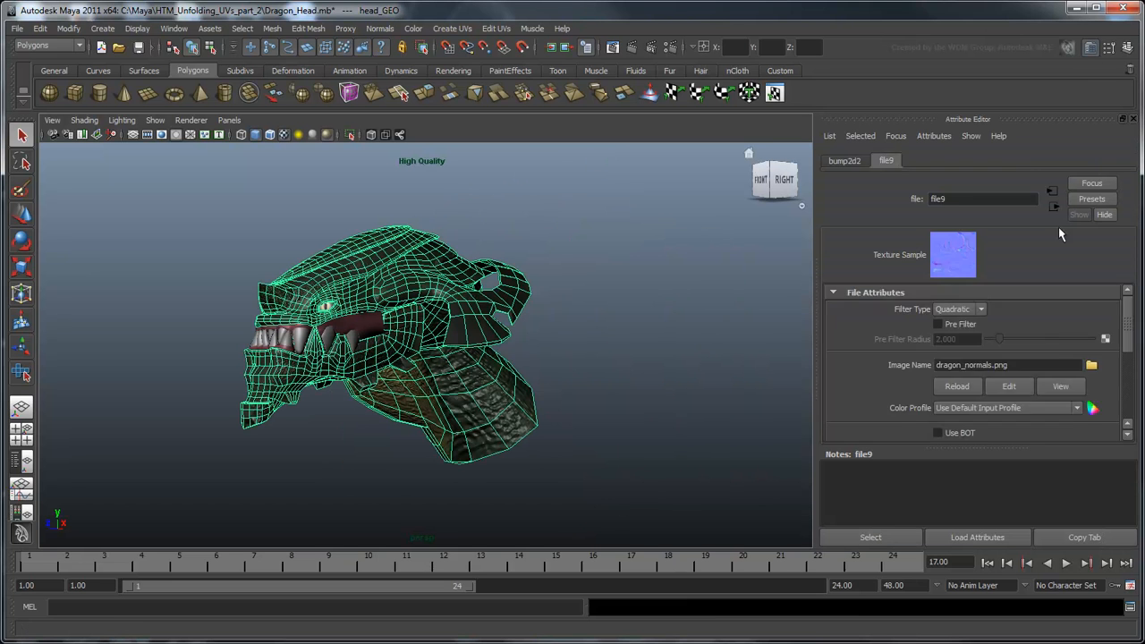
click(982, 161)
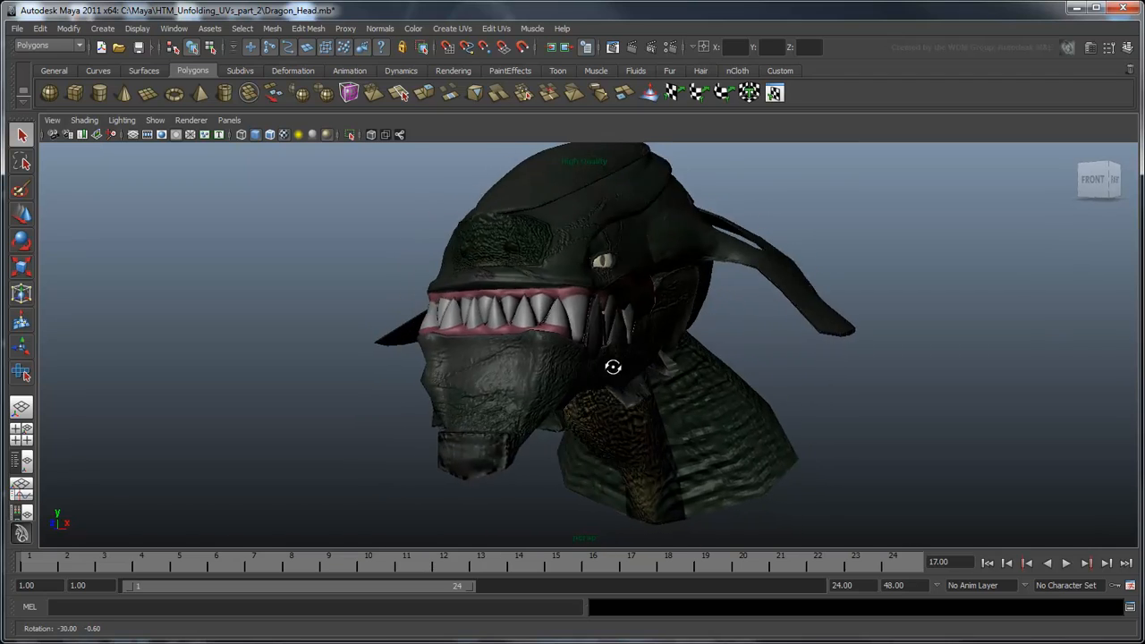
- Orbit around the textured dragon head to view its sides and back
drag(614, 366, 769, 366)
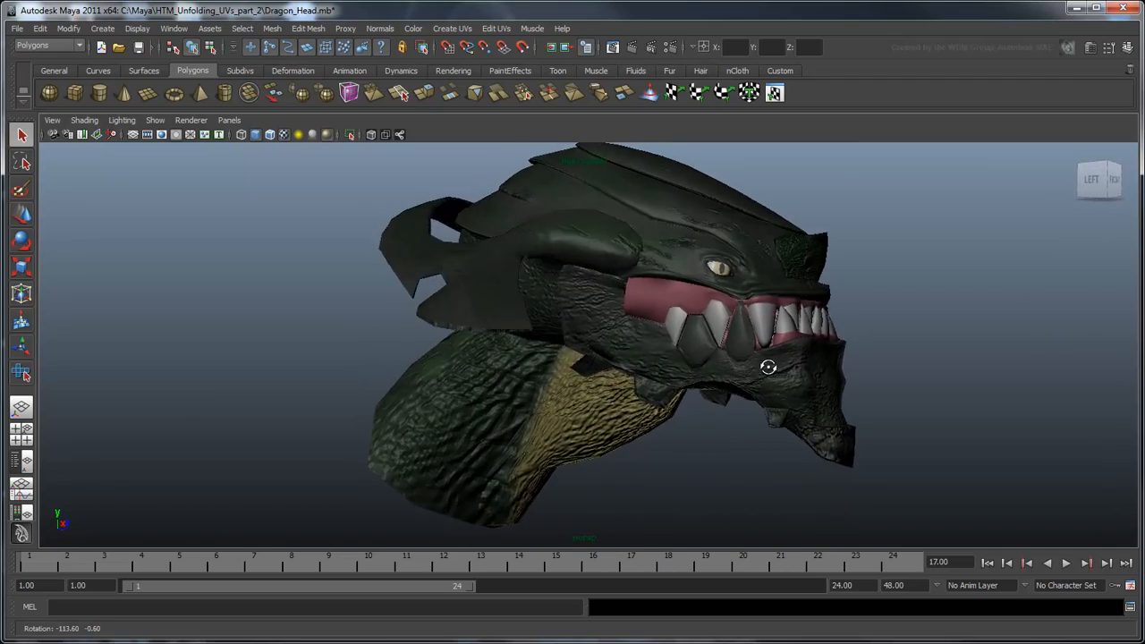
drag(767, 367, 193, 372)
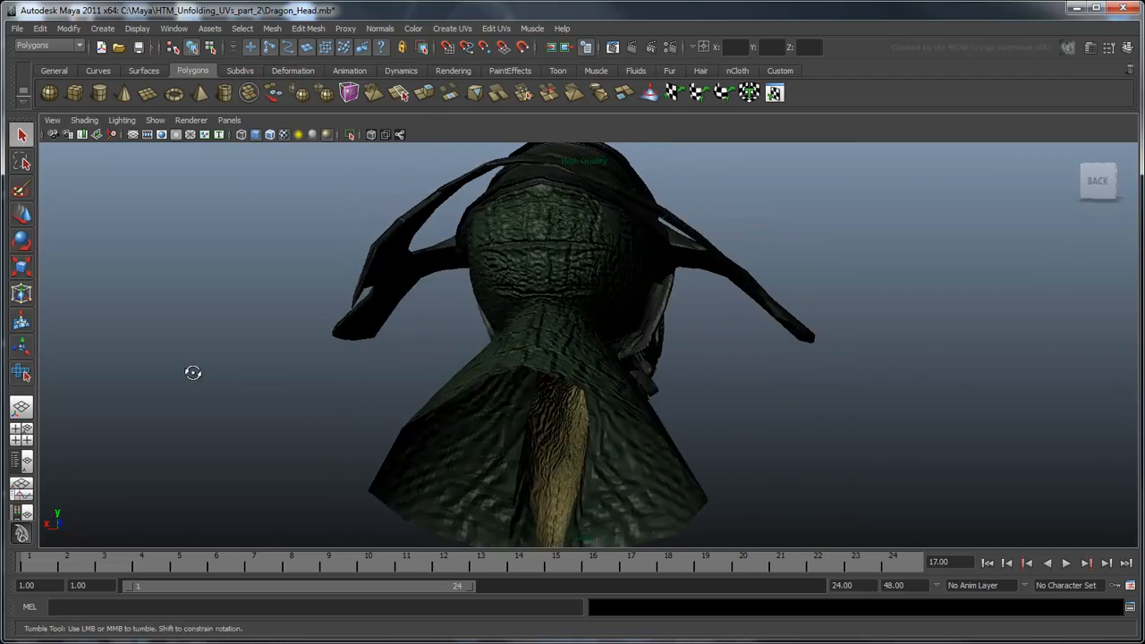
drag(193, 372, 415, 368)
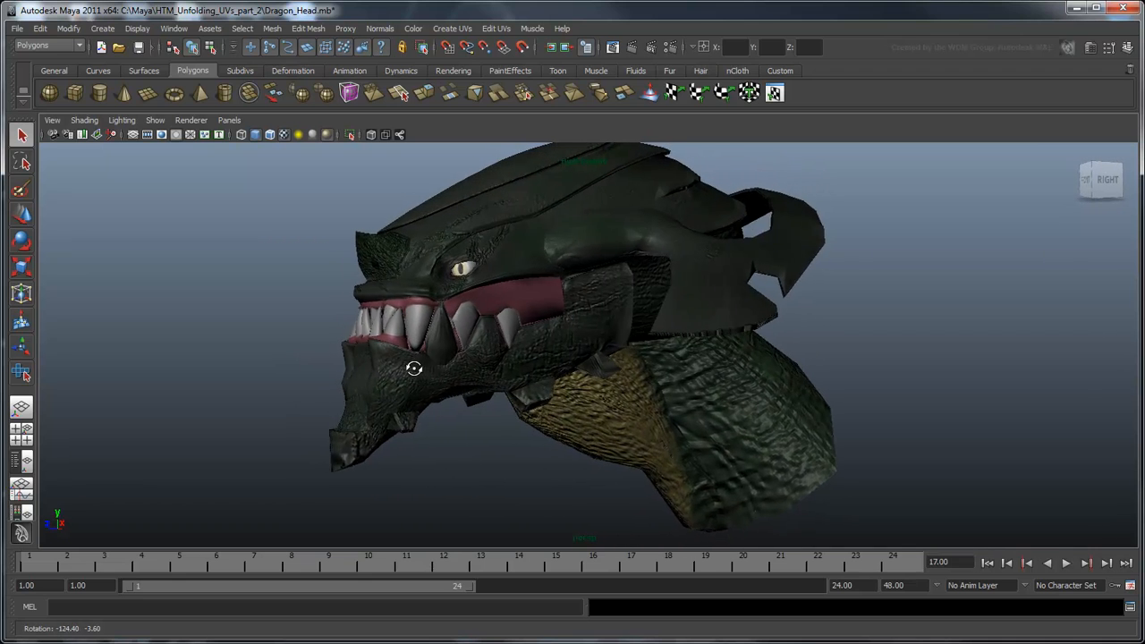